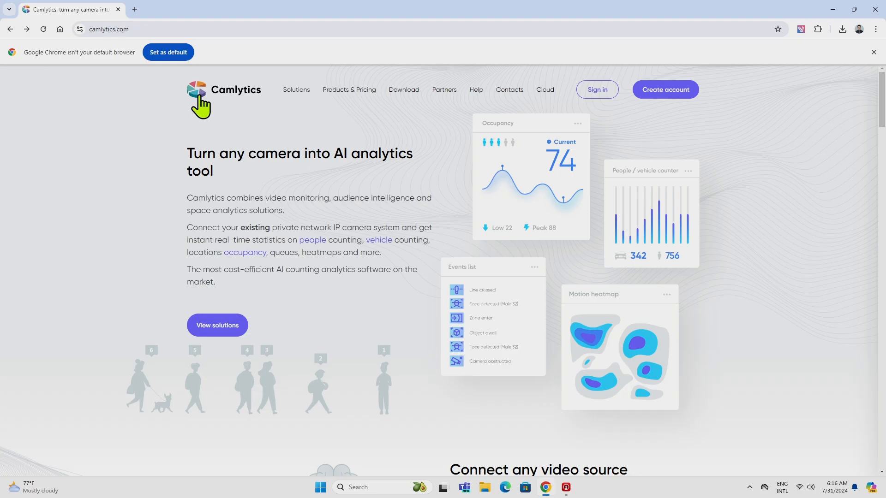
mouse_move(266, 113)
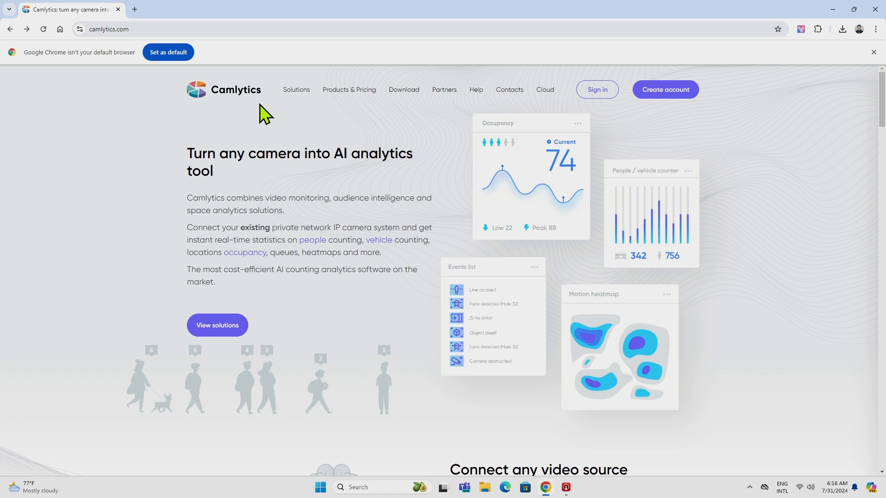
mouse_move(106, 47)
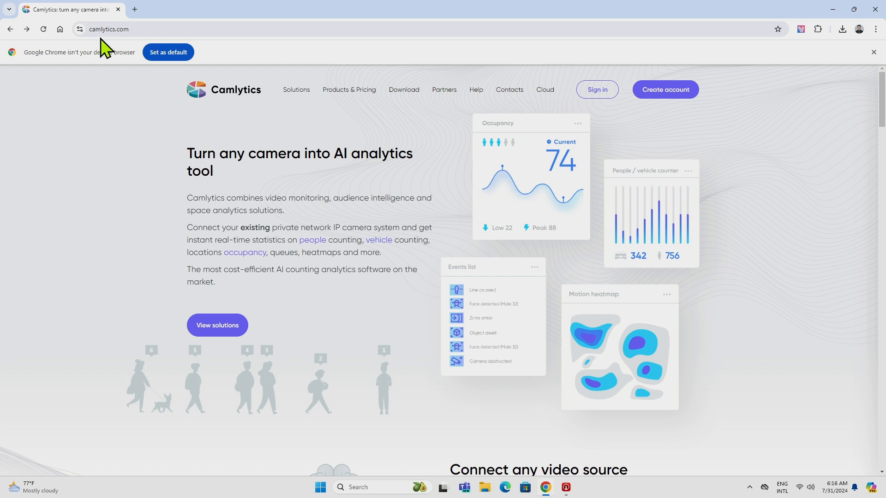
mouse_move(386, 109)
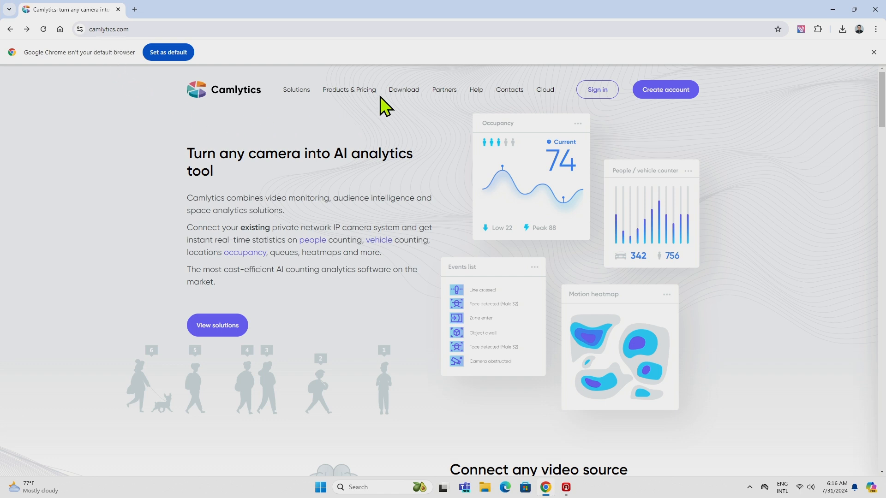
- Download the Camlytics Single 2.3.6 installer and show it in its folder
left_click(403, 90)
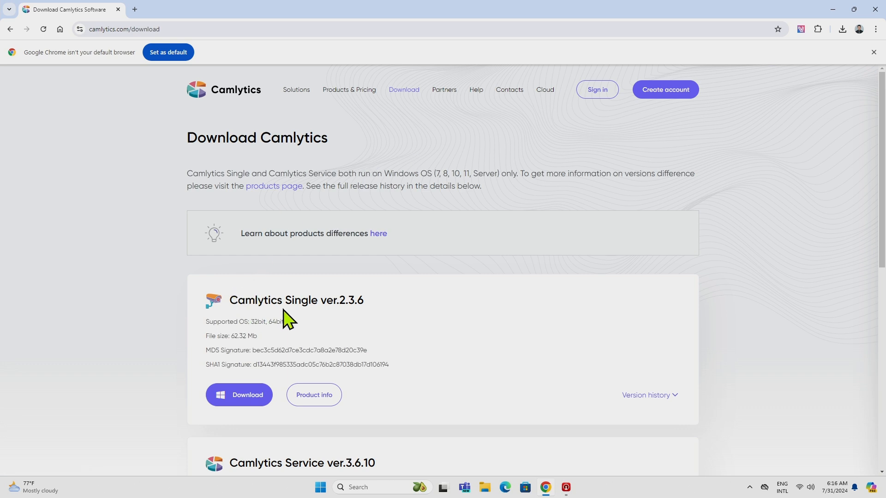
mouse_move(351, 320)
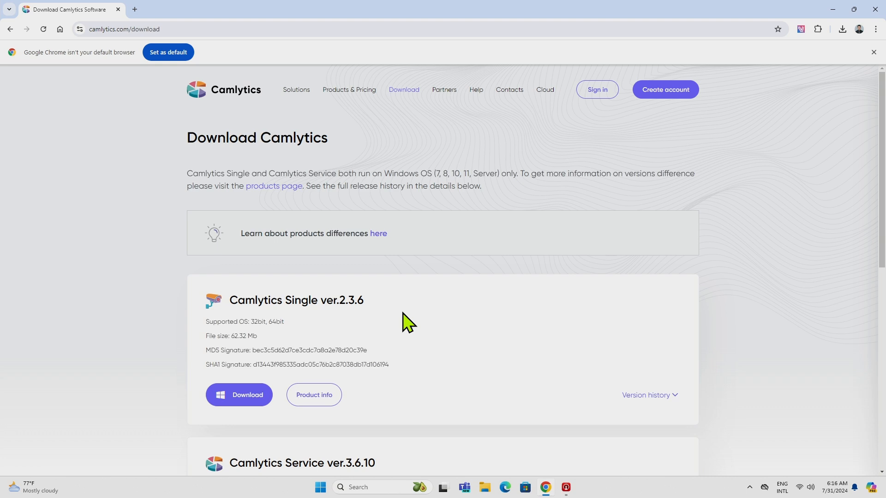
scroll("down", 3)
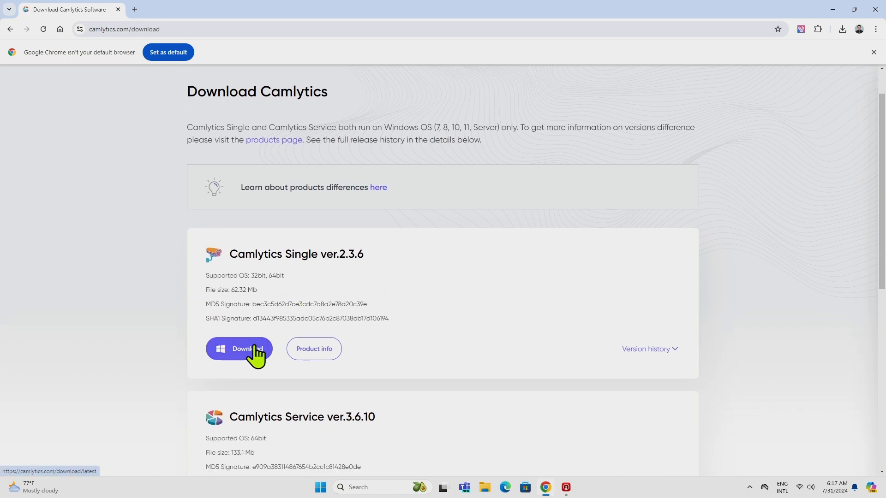
left_click(239, 349)
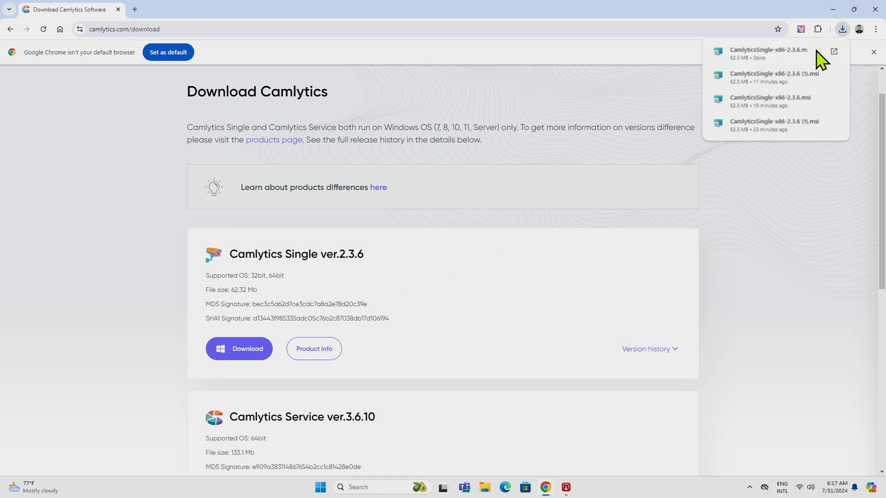
left_click(833, 51)
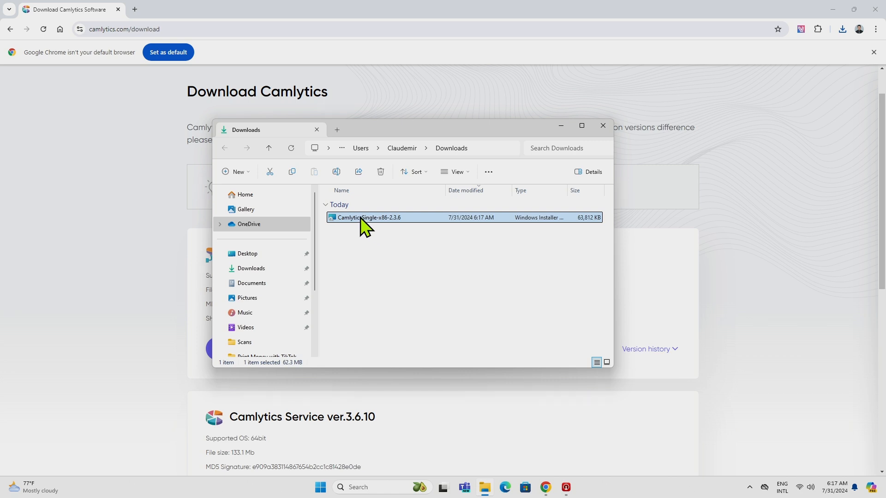
- Run the Camlytics Single 2.3.6 .msi setup and finish with Launch Camlytics checked
double_click(369, 217)
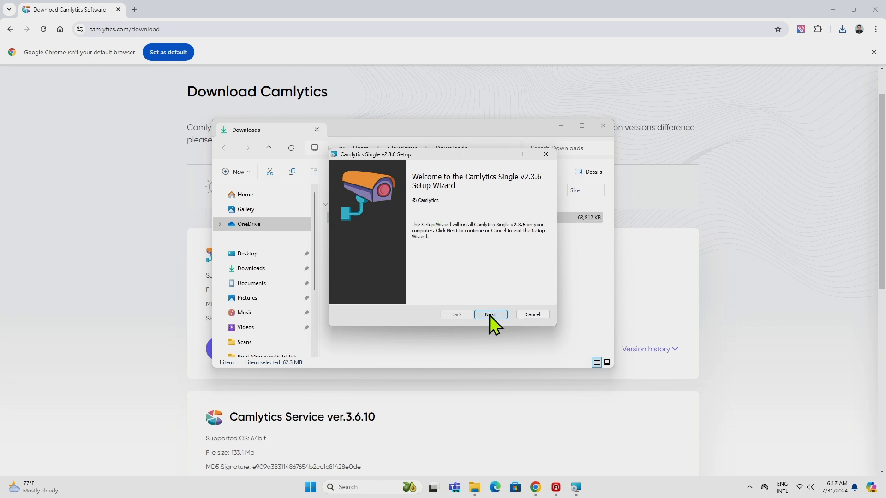
left_click(489, 314)
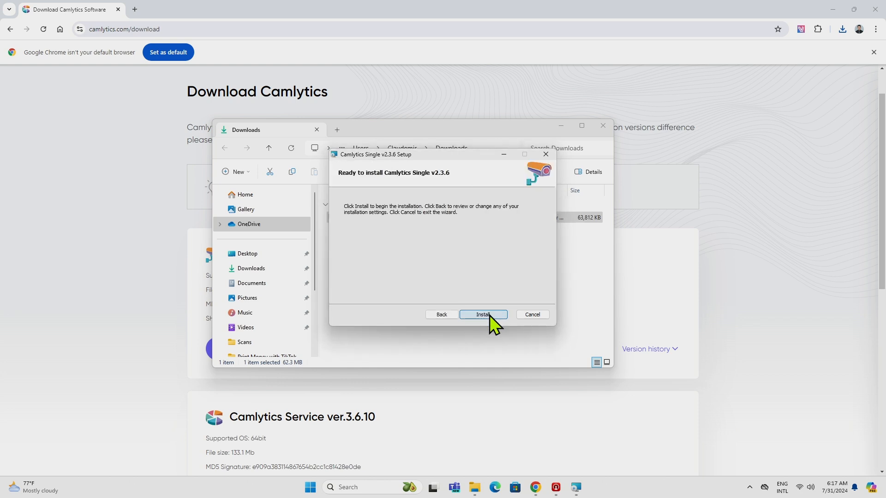
left_click(482, 315)
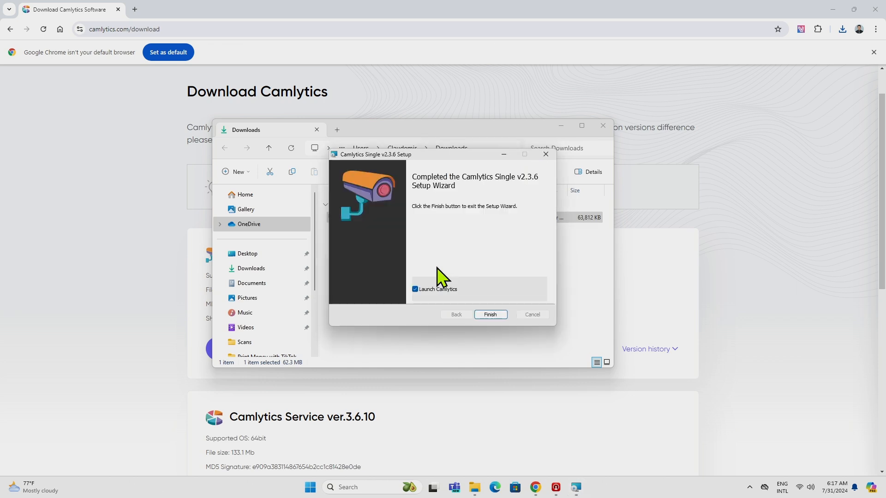
mouse_move(435, 302)
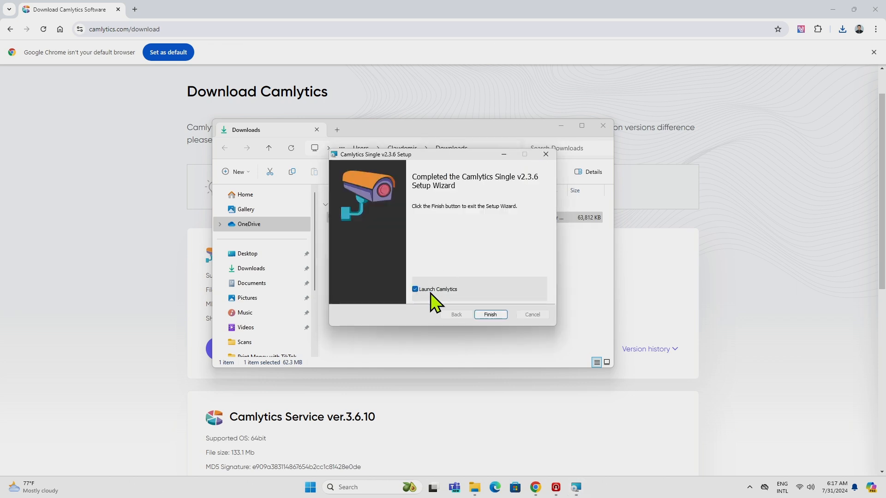
left_click(490, 315)
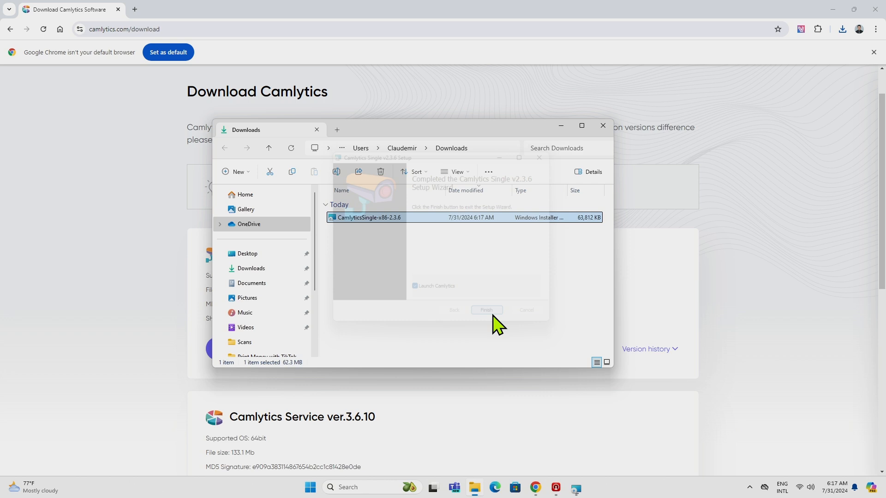
left_click(486, 311)
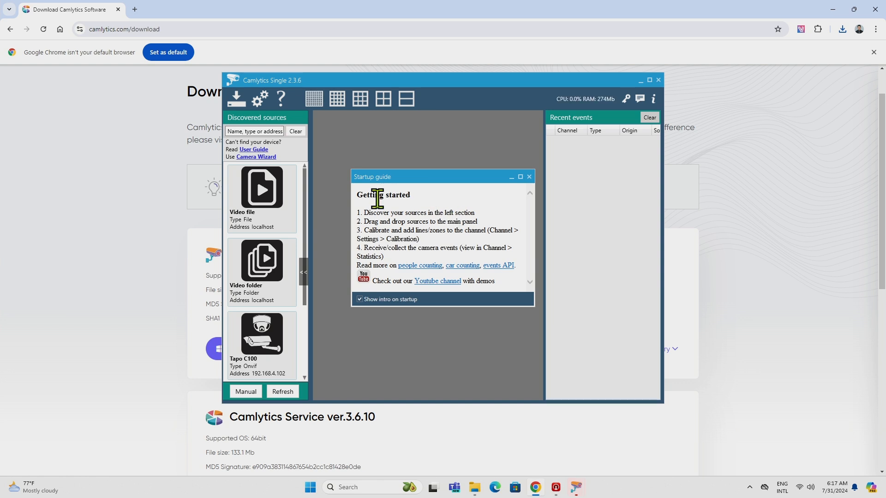
mouse_move(415, 271)
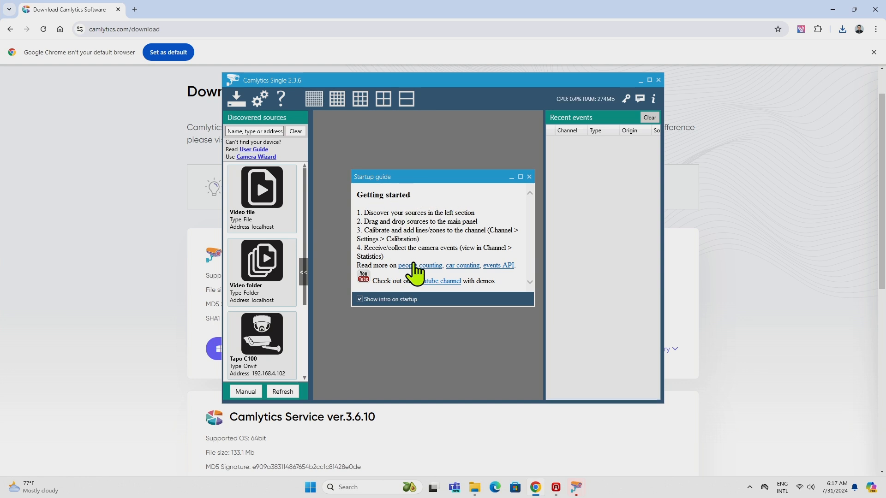
mouse_move(533, 185)
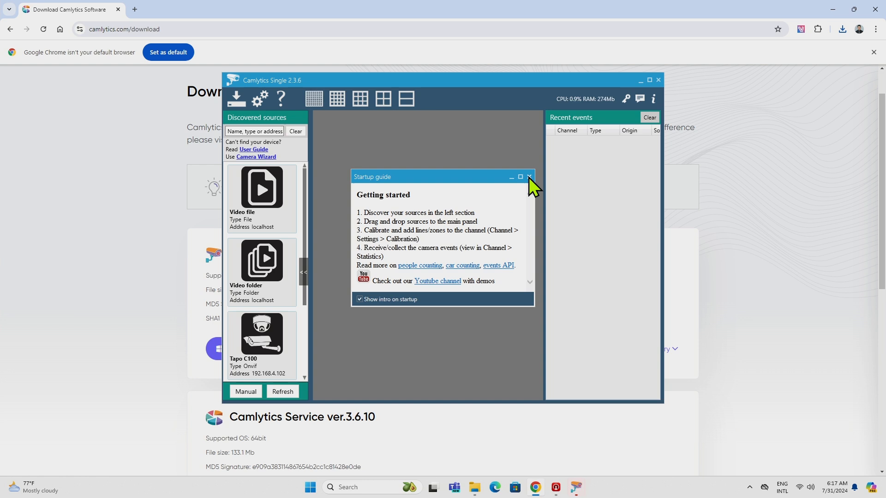
- Close the Camlytics Startup guide window
left_click(528, 176)
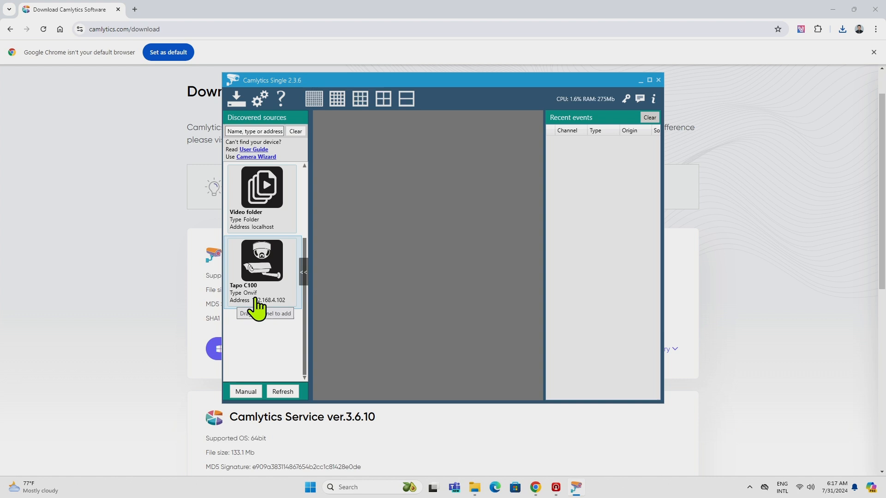
mouse_move(271, 310)
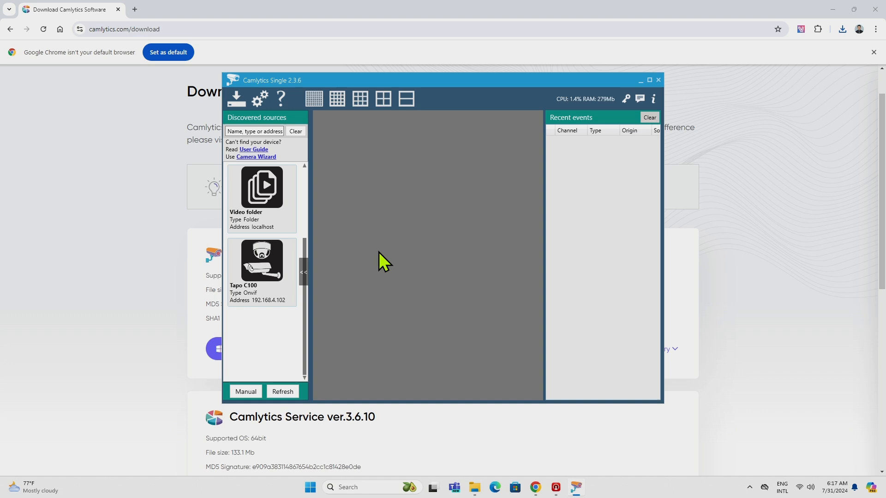
mouse_move(371, 292)
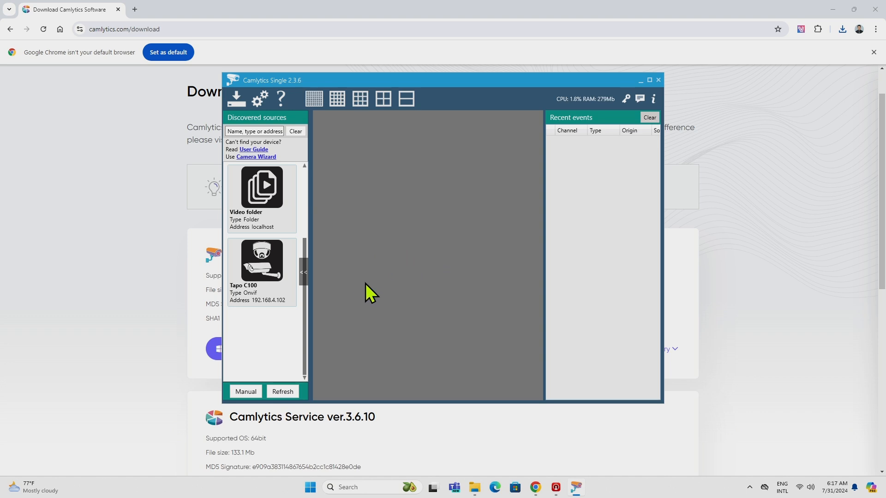
mouse_move(272, 327)
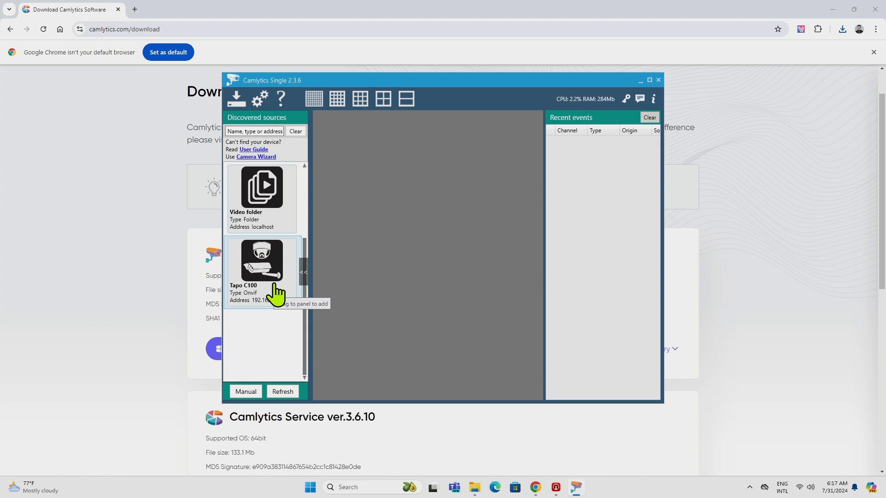
mouse_move(375, 285)
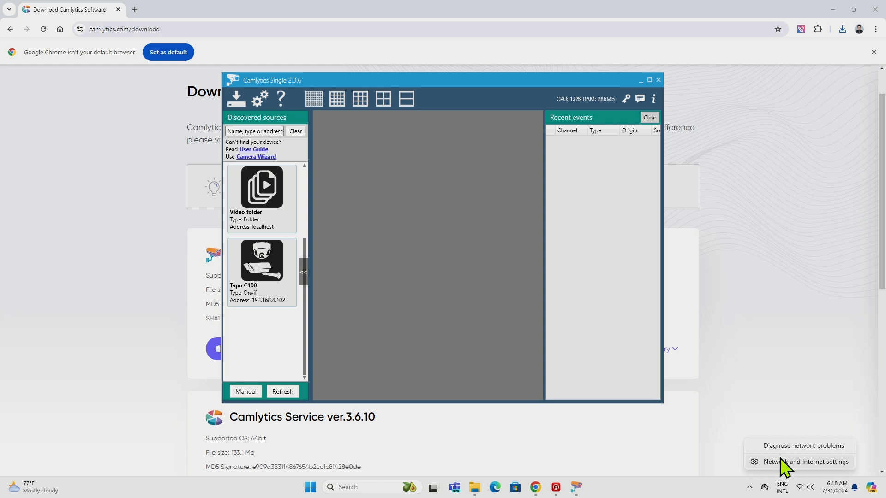
- Open Wi-Fi settings and list available networks to confirm the MAX-24 connection
left_click(805, 462)
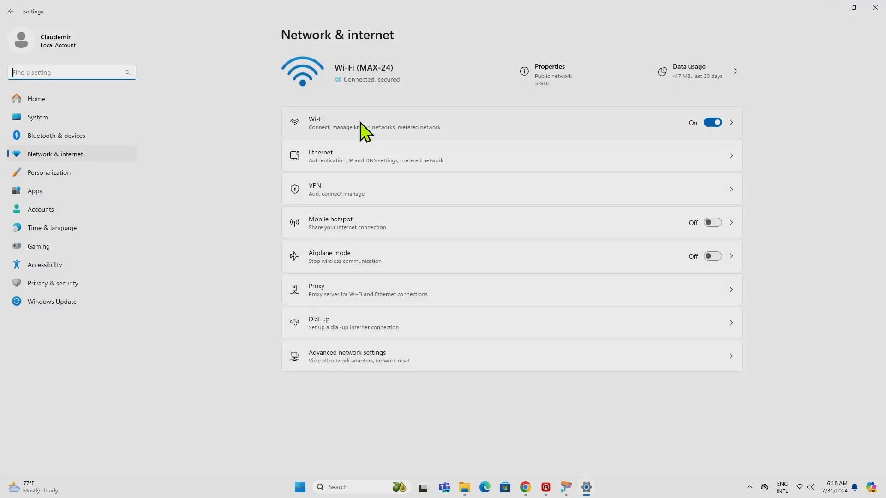
left_click(373, 123)
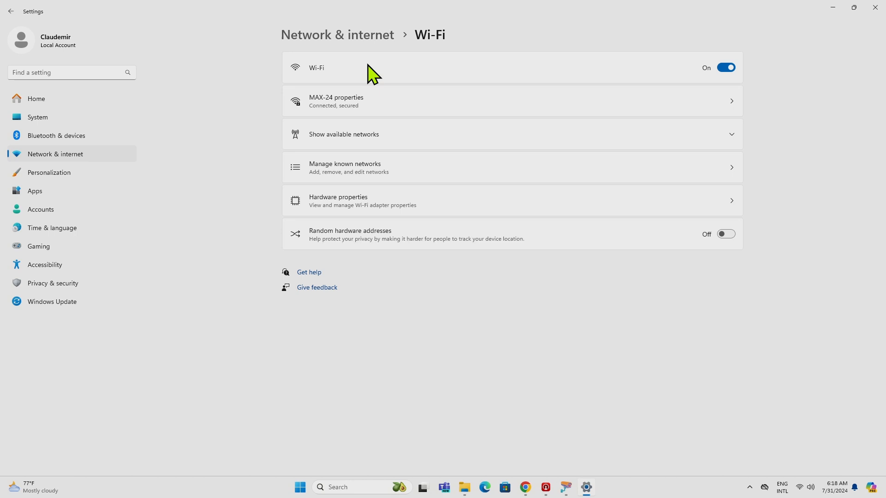
left_click(343, 134)
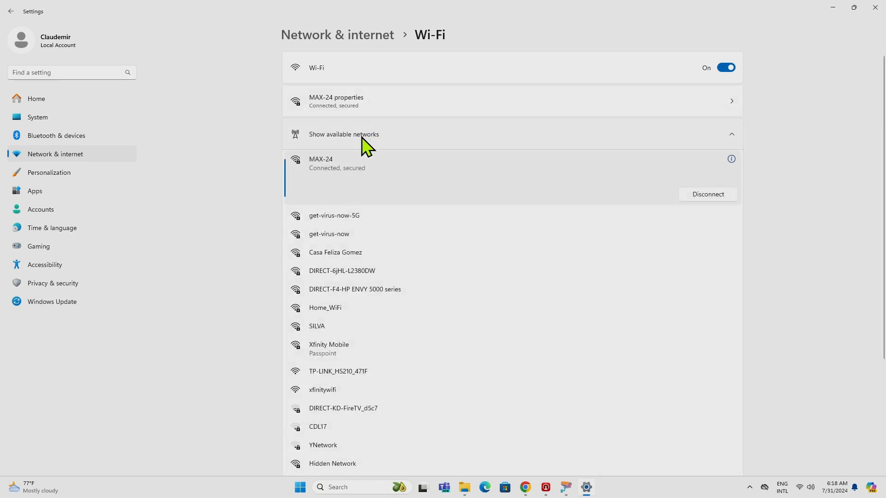
mouse_move(328, 181)
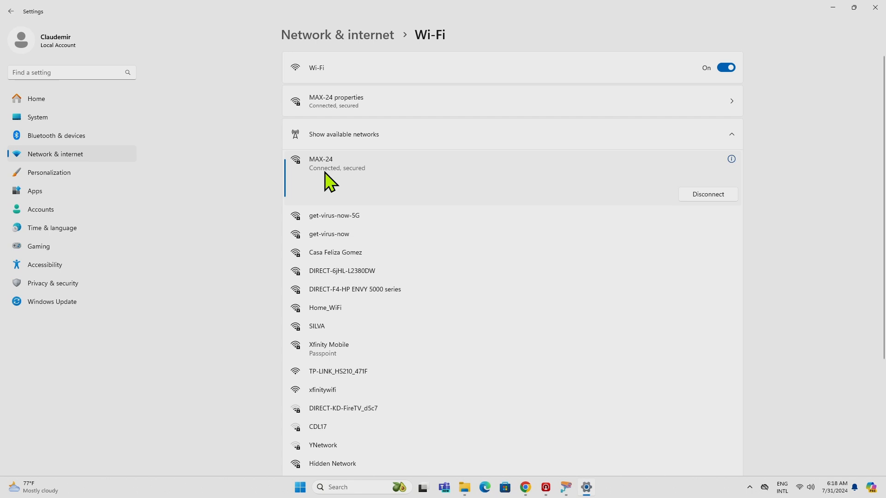
mouse_move(312, 183)
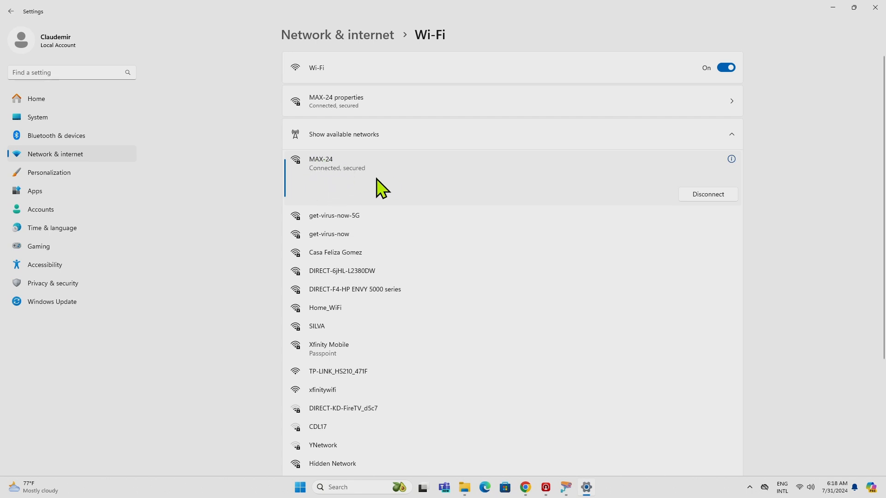
mouse_move(399, 186)
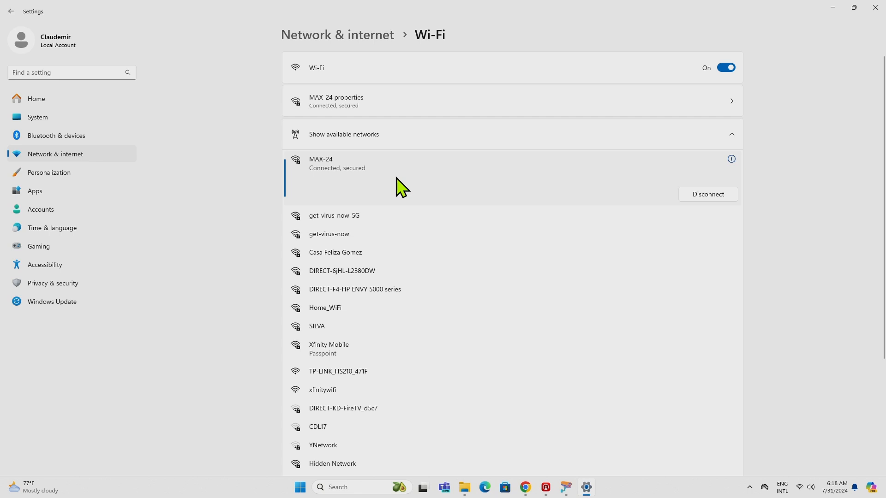
mouse_move(710, 159)
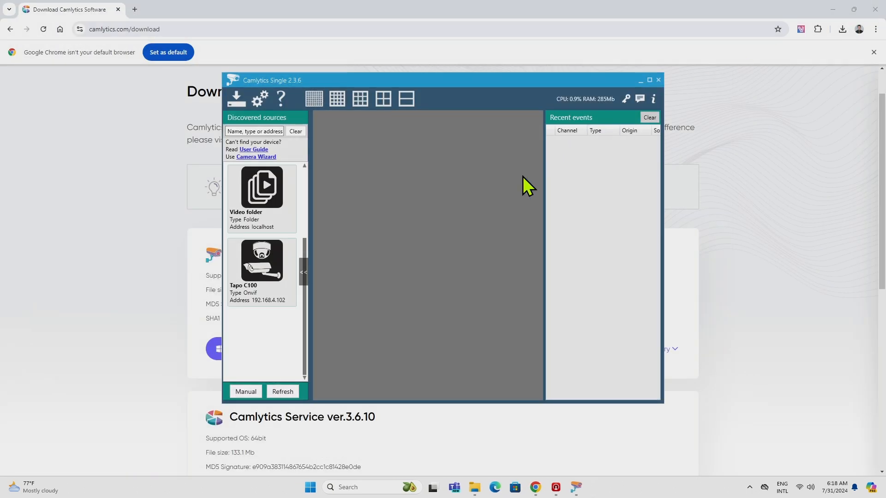
mouse_move(475, 209)
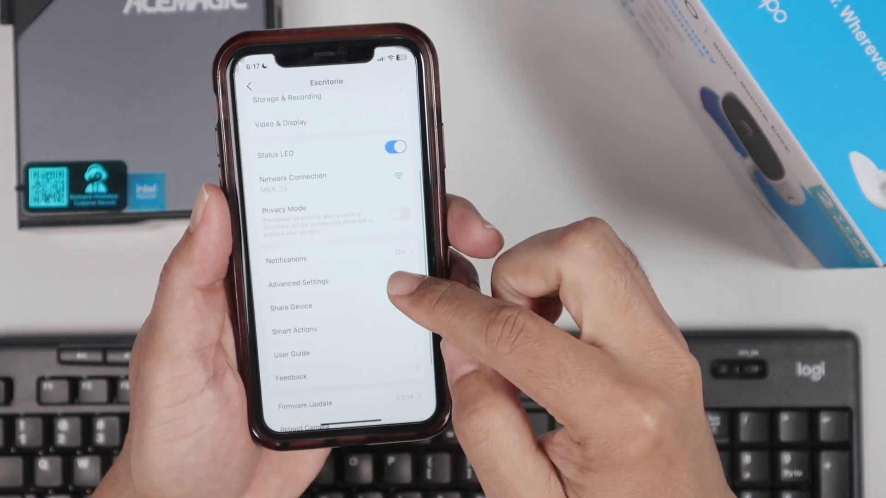
- Enable the Camera Account toggle under Advanced Settings and open Account Information
left_click(297, 282)
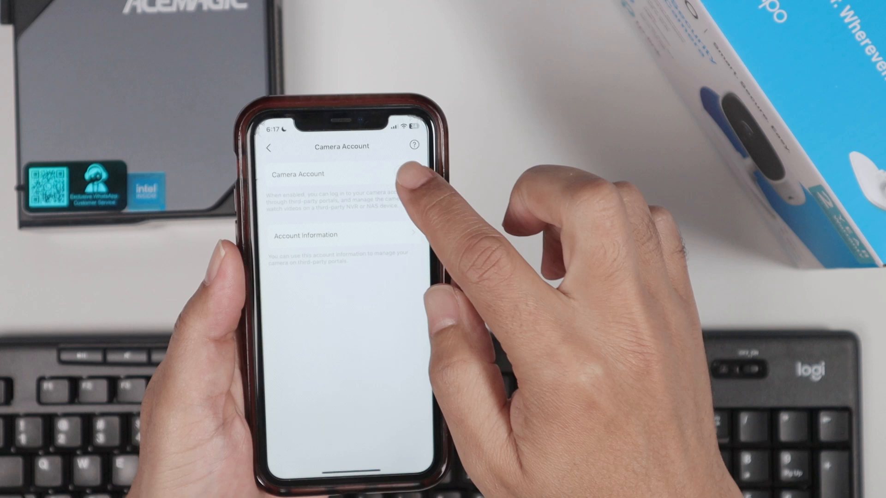
left_click(405, 163)
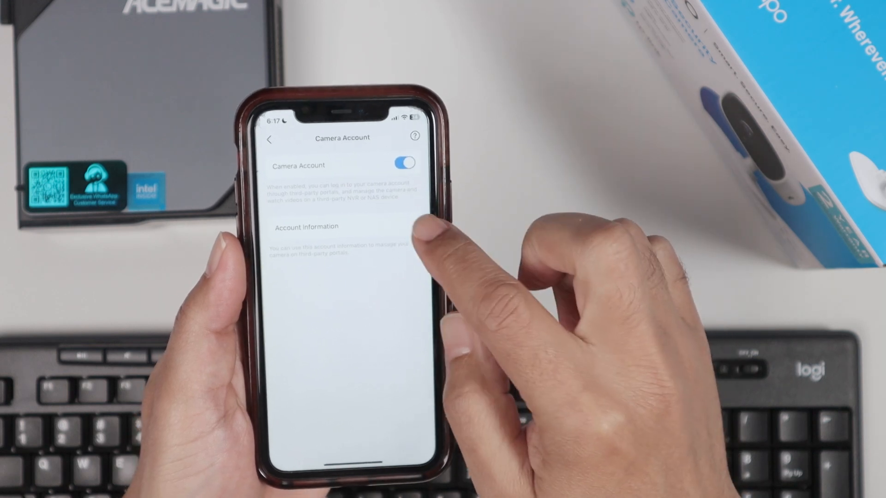
left_click(342, 226)
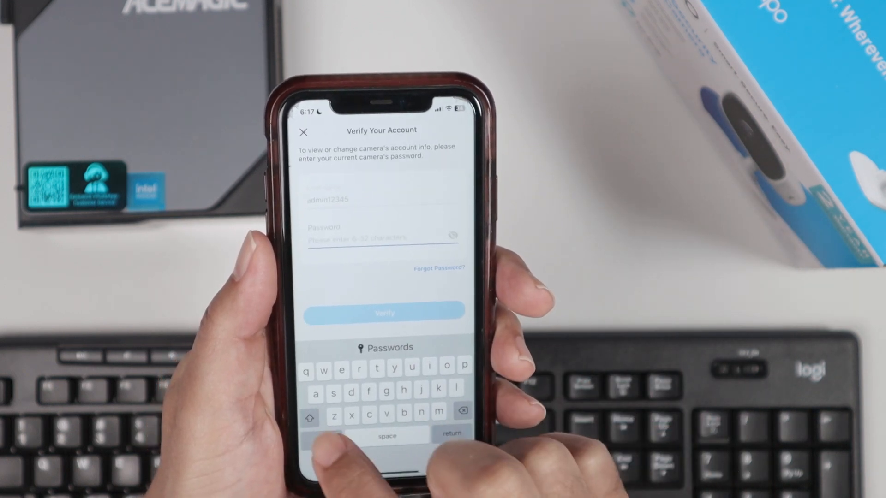
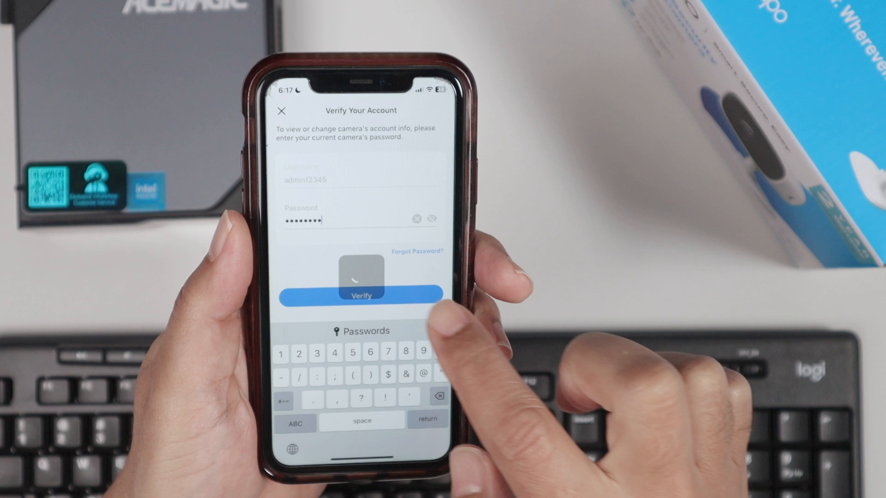
- Enter the camera password on Verify Your Account and submit it
left_click(361, 295)
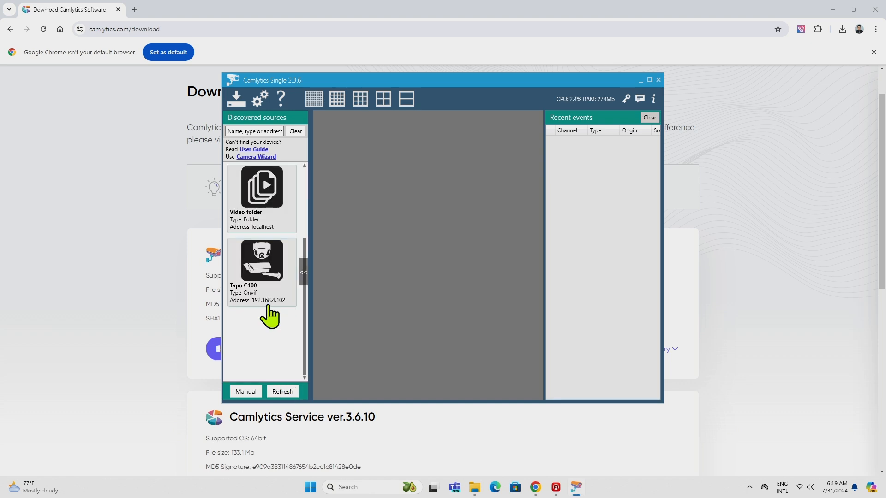
- Add the Tapo C100 as a channel with Object counting and Tilted camera scenario
left_click(262, 271)
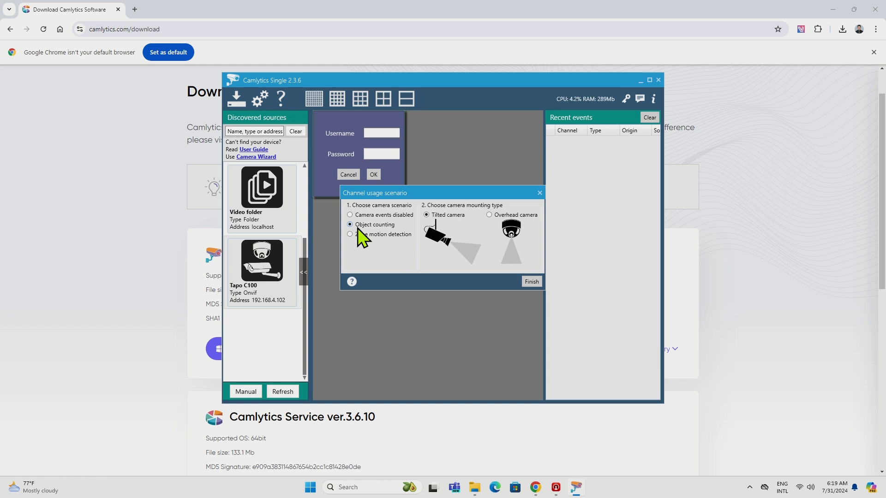
mouse_move(401, 246)
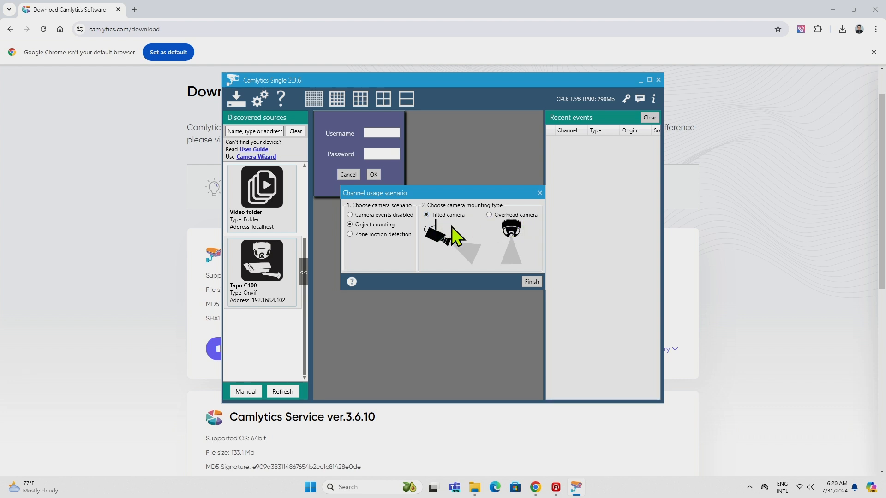
left_click(350, 215)
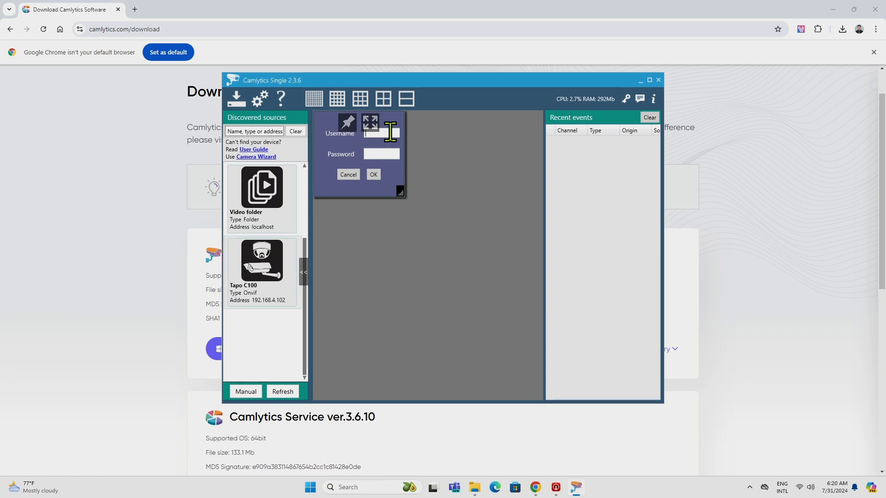
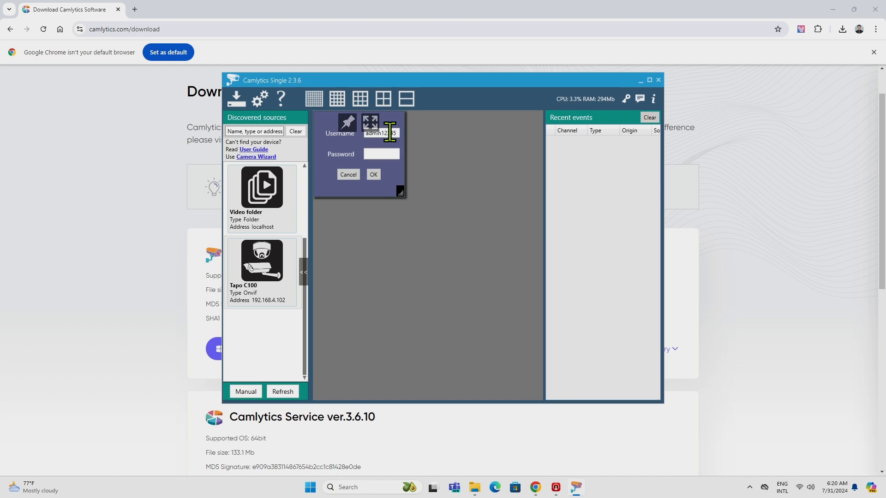
- Log in to the Tapo C100 channel as 'admin' with the camera password
left_click(382, 153)
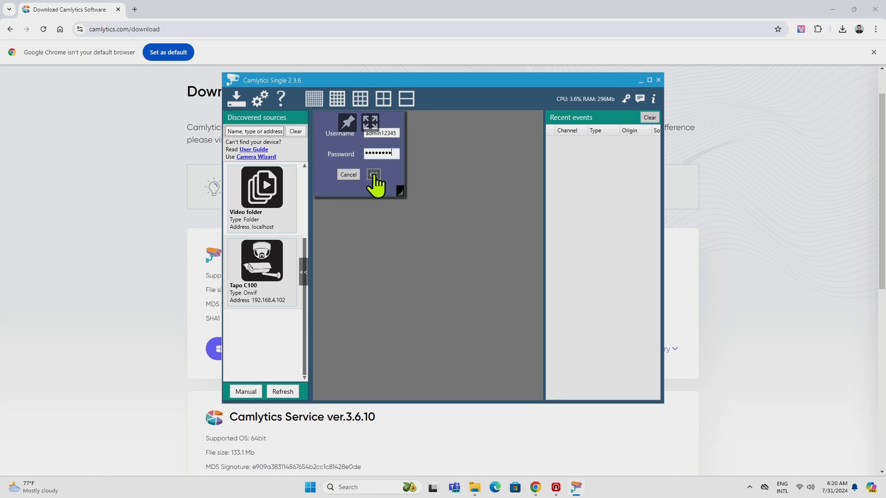
left_click(373, 174)
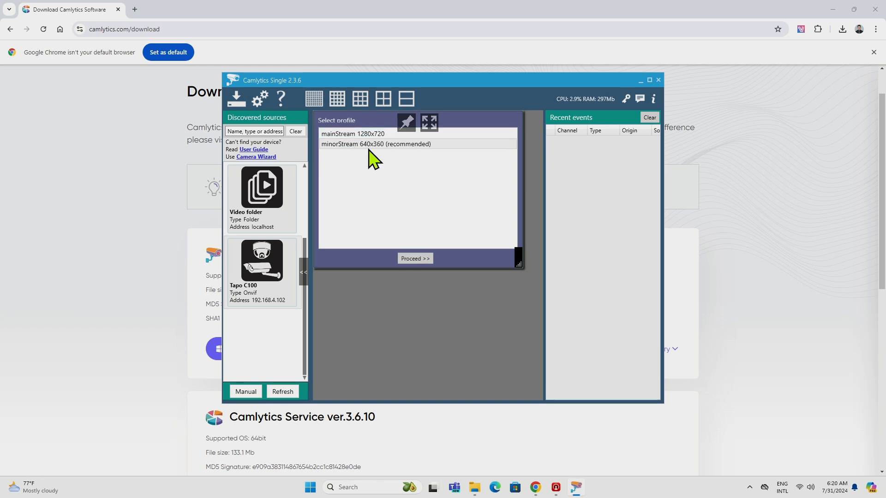
- Select the mainStream 1280x720 profile and proceed
left_click(353, 134)
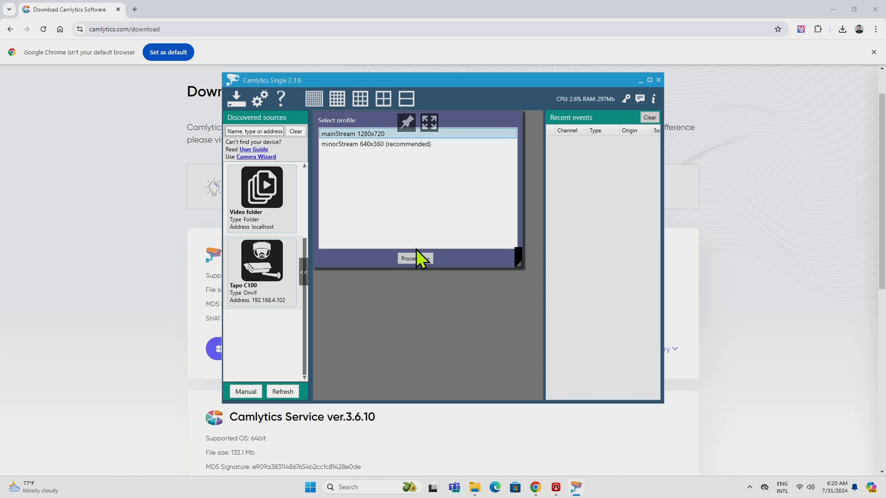
left_click(411, 259)
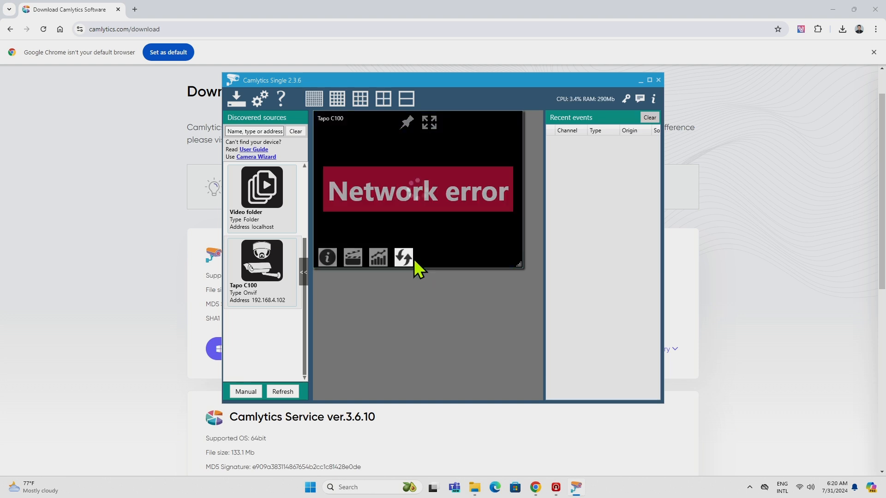
mouse_move(403, 257)
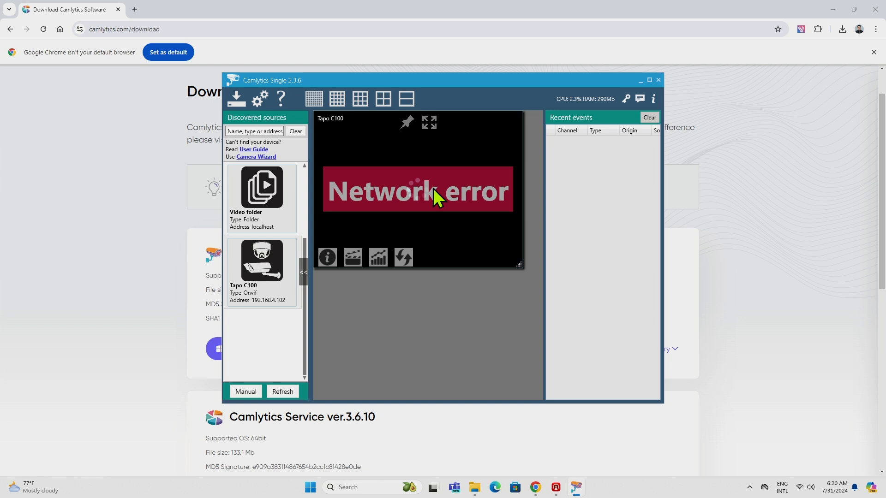
mouse_move(445, 222)
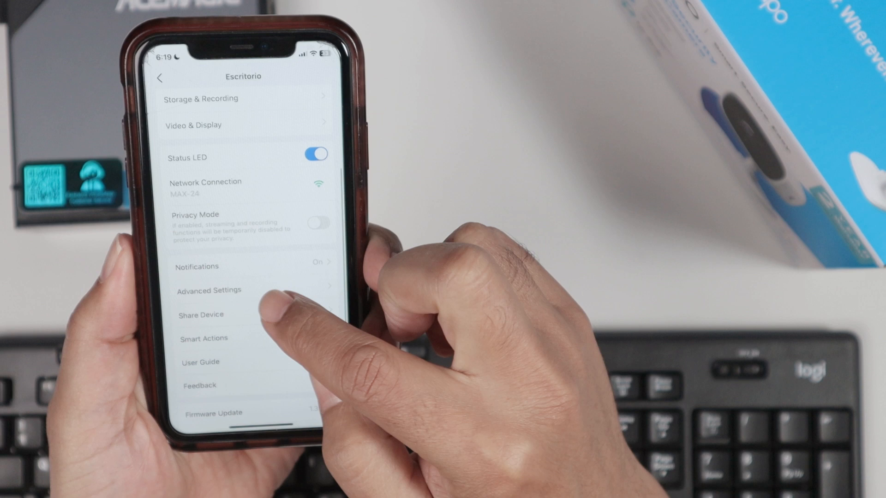
- Open Camera Account Information in Advanced Settings and verify the camera password
left_click(208, 290)
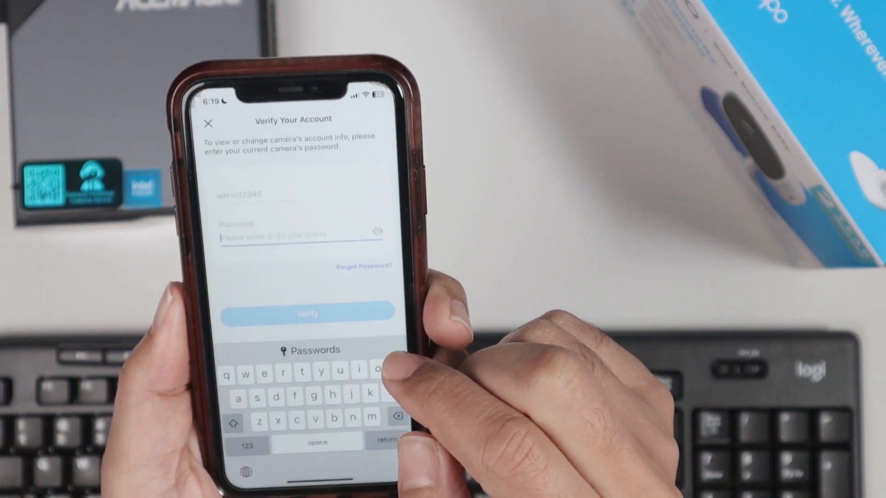
left_click(247, 444)
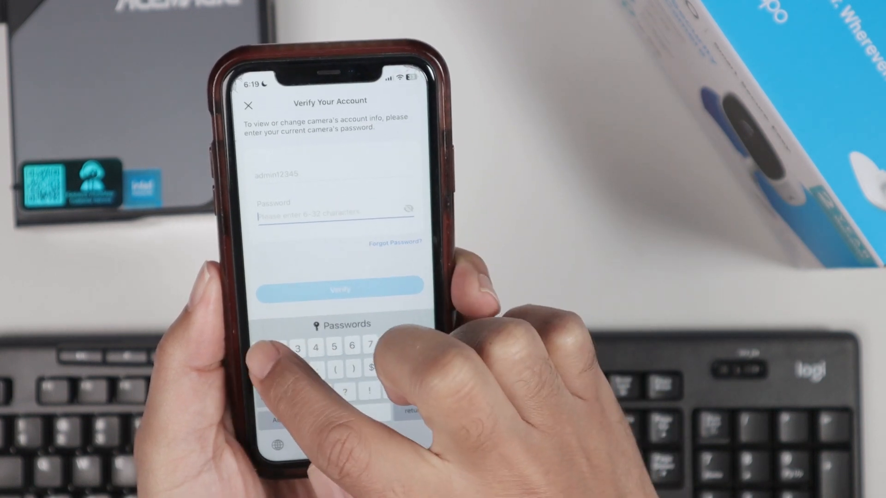
type("4")
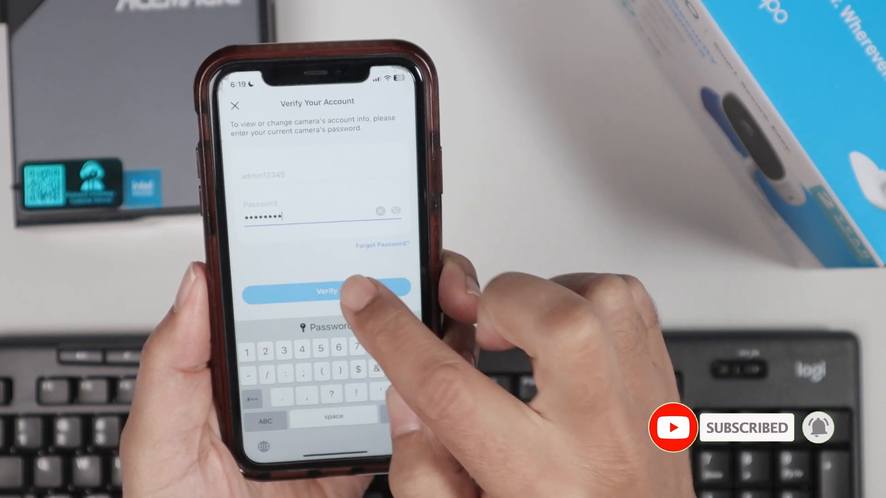
left_click(326, 291)
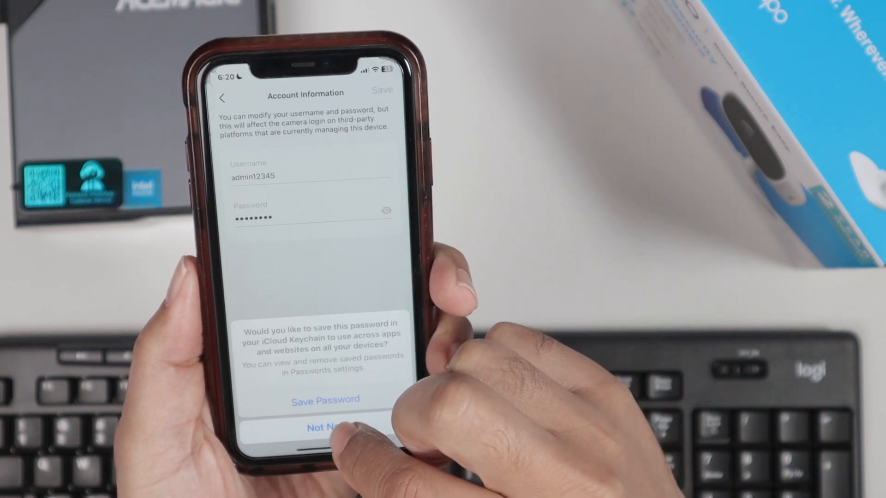
- Decline the keychain password prompt, check the camera's Network Settings, and exit advanced settings
left_click(325, 428)
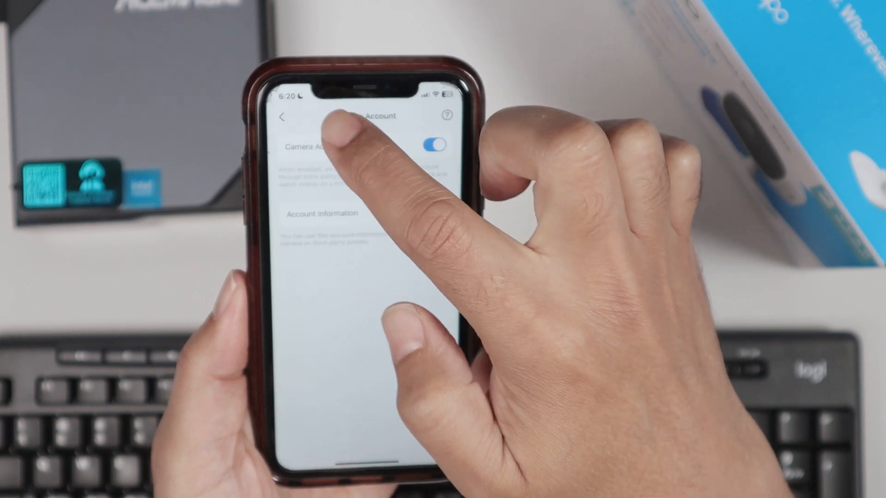
left_click(284, 118)
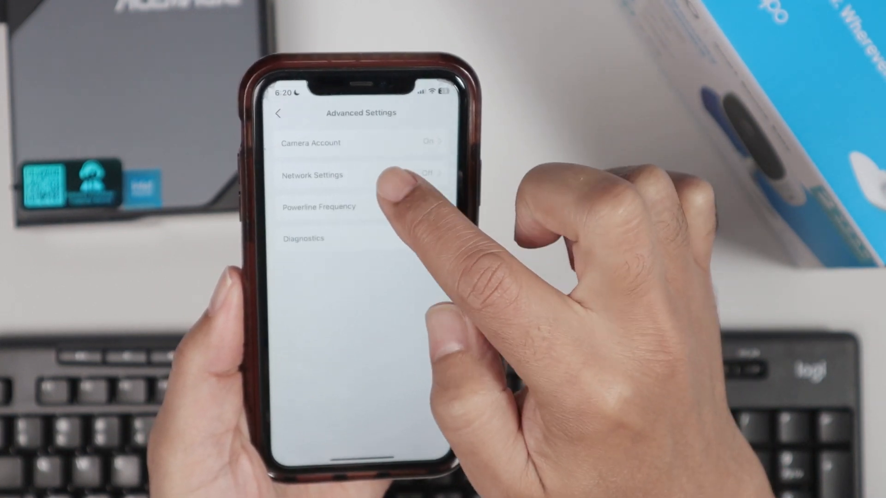
left_click(362, 175)
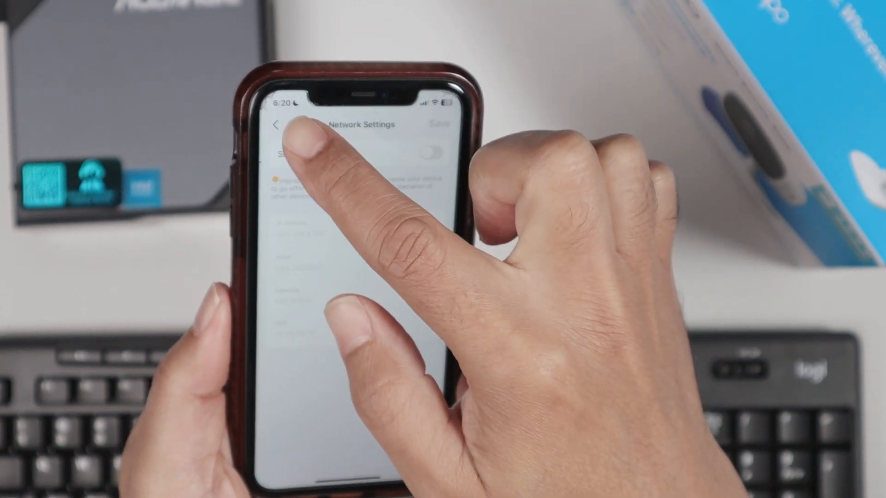
left_click(276, 126)
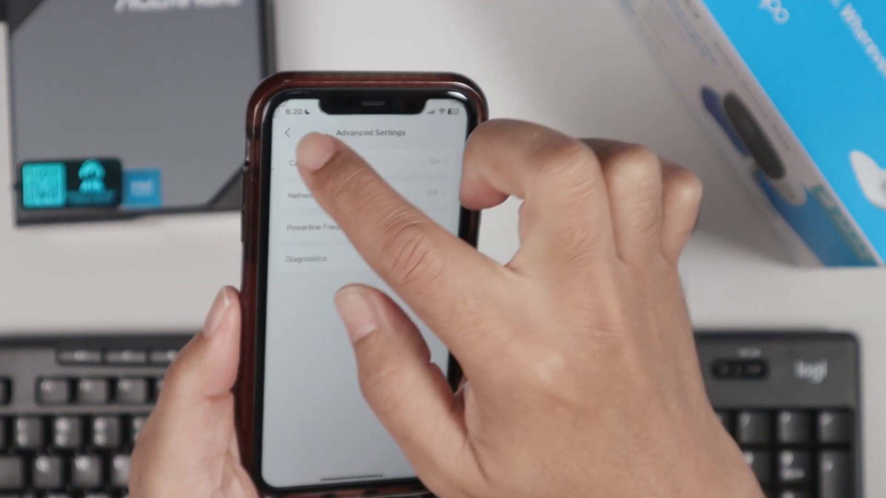
left_click(288, 133)
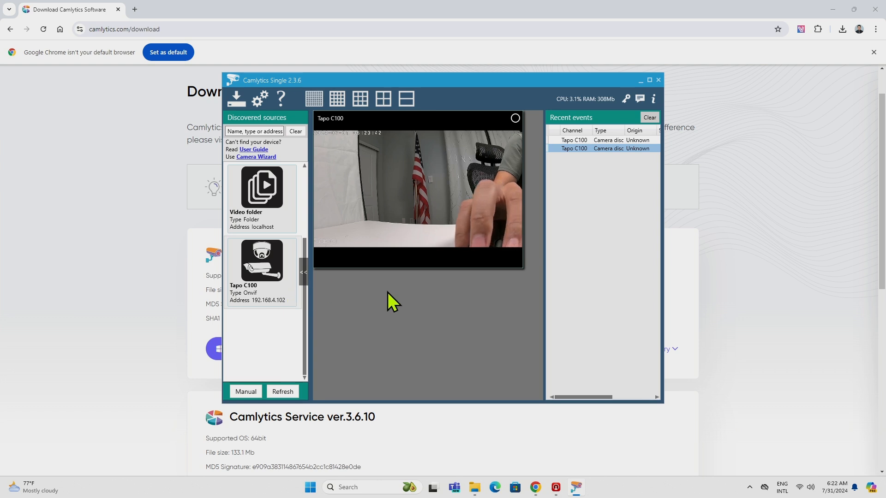
mouse_move(487, 310)
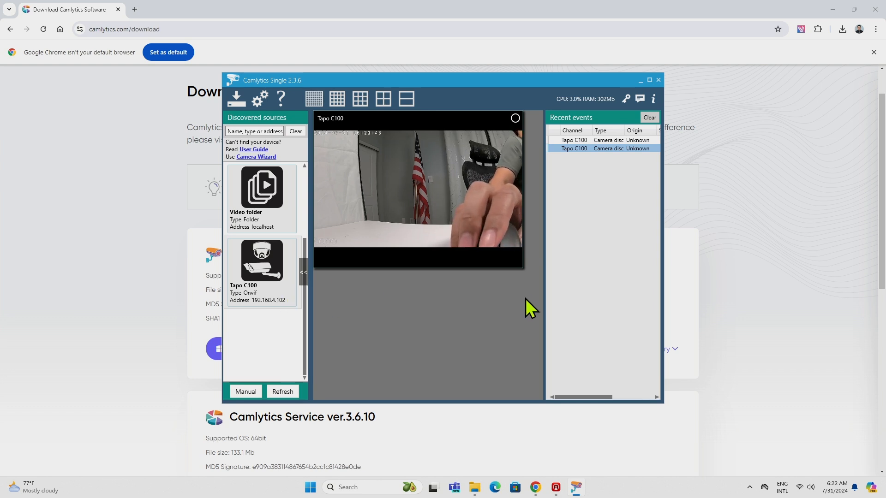
mouse_move(763, 482)
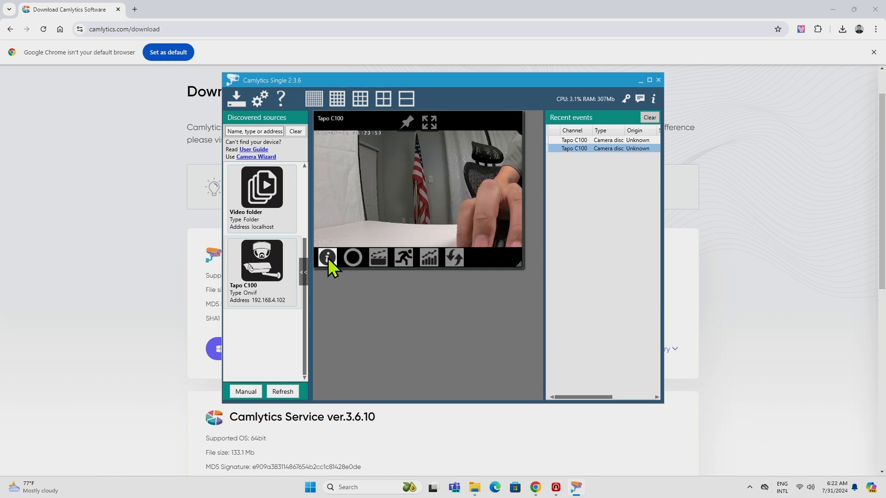
- Open the Tapo C100 channel settings and view the Reduce resolution sizes, keeping 640px
left_click(328, 257)
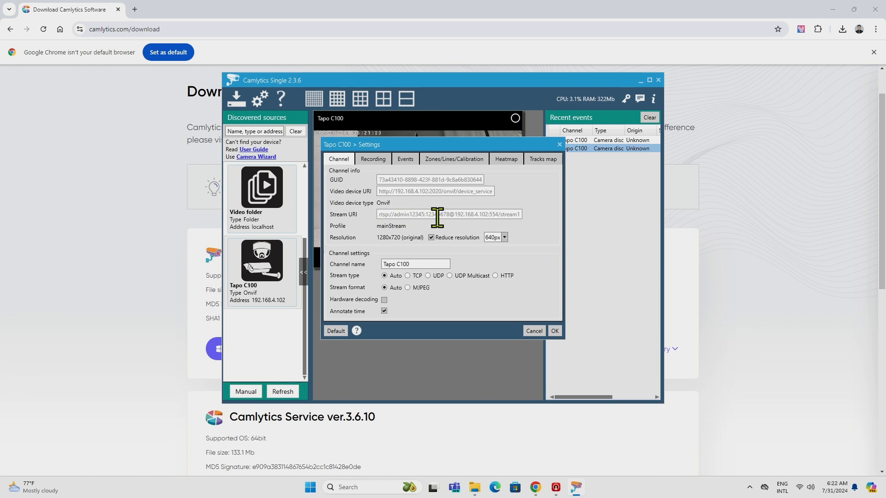
mouse_move(464, 232)
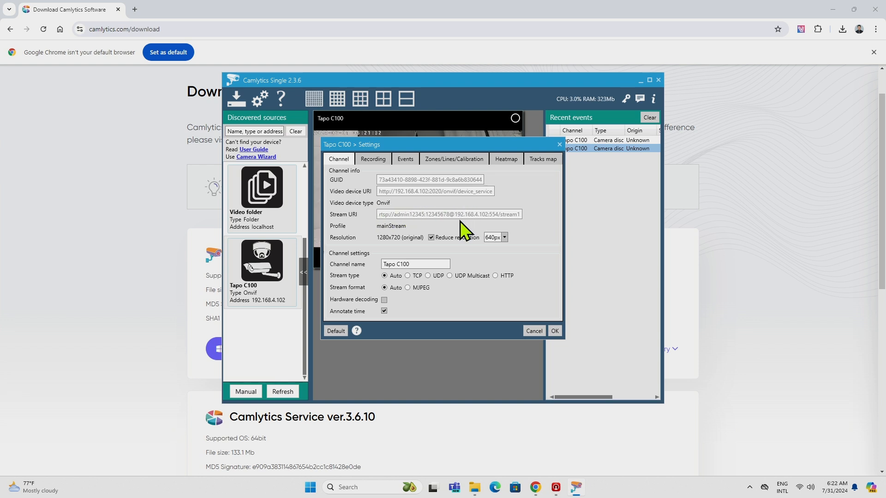
mouse_move(529, 229)
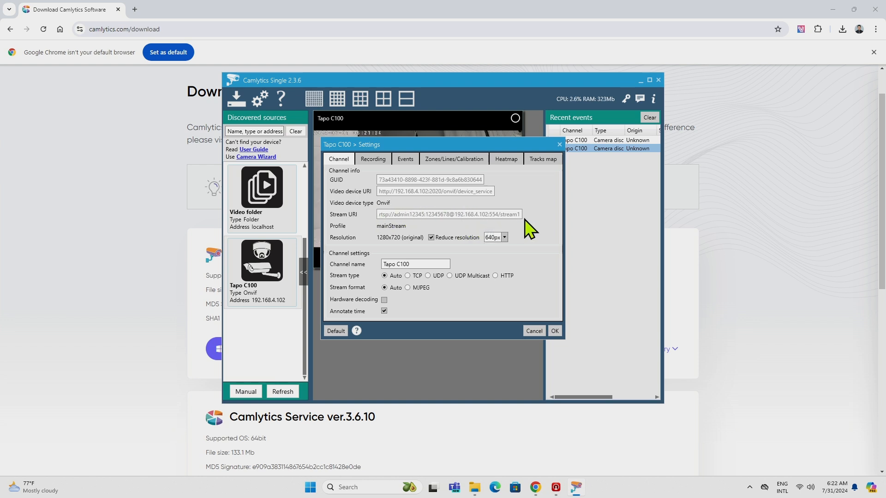
mouse_move(519, 216)
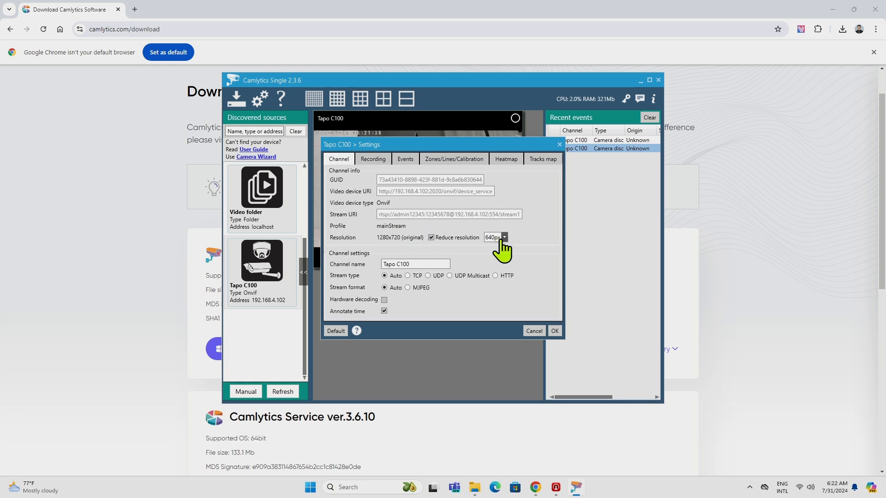
left_click(503, 238)
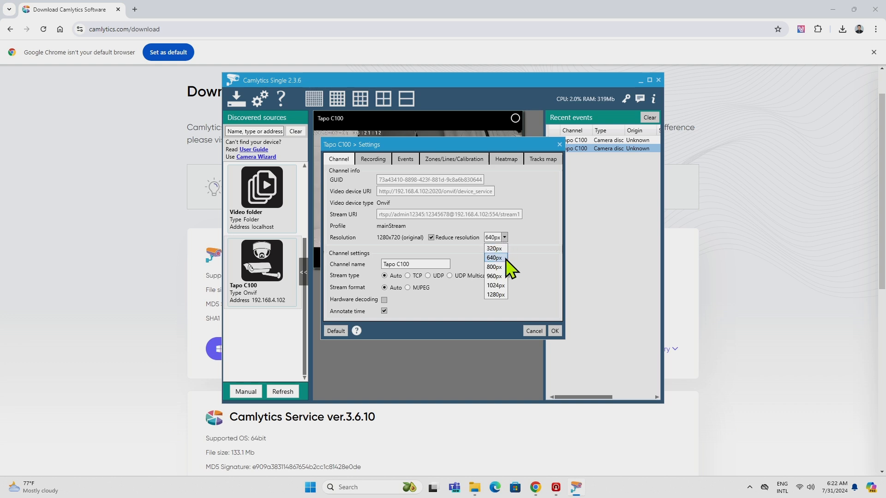
mouse_move(496, 289)
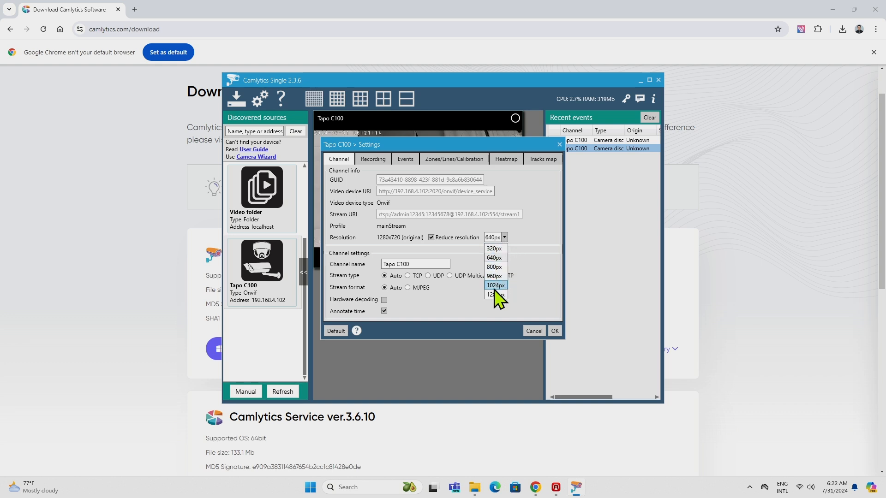
mouse_move(519, 270)
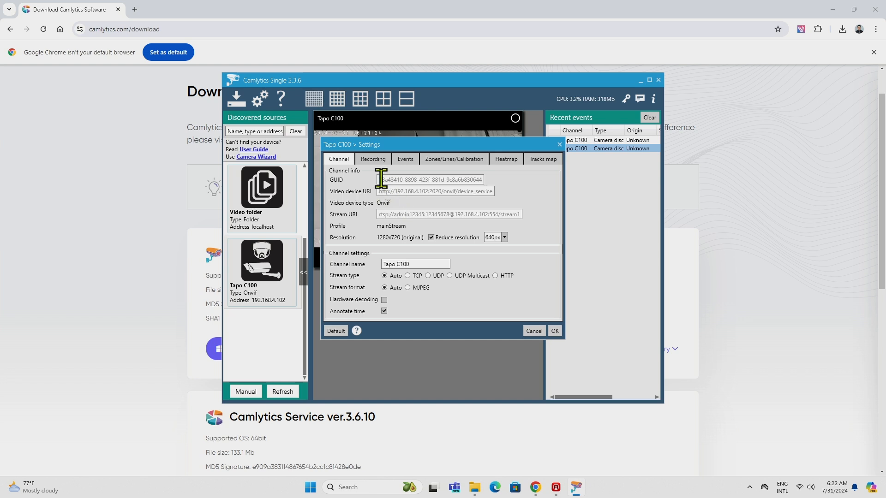
- Select Permanent, then Scheduled recording for the Tapo C100, triggering the free-version lock notice
left_click(372, 161)
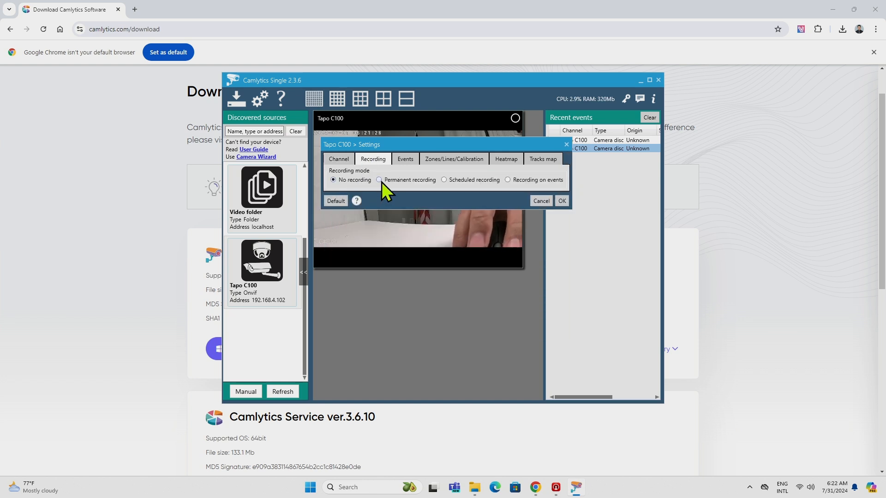
left_click(380, 180)
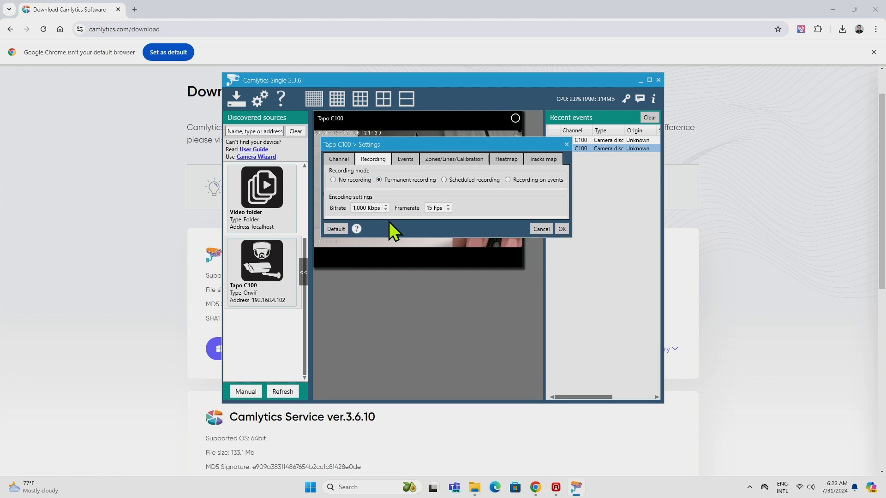
mouse_move(448, 194)
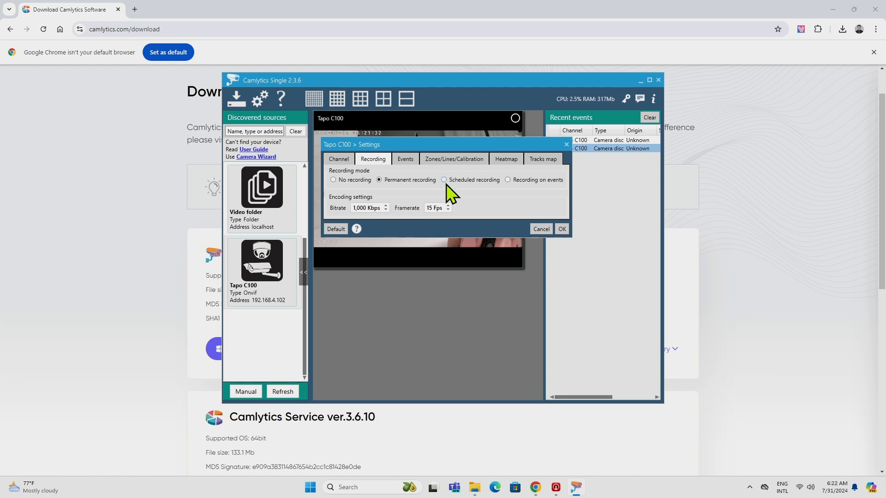
left_click(444, 180)
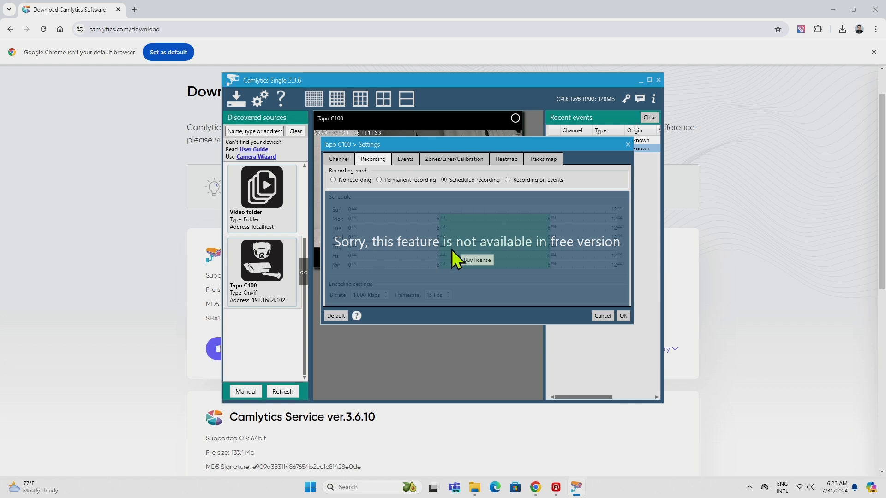
mouse_move(548, 277)
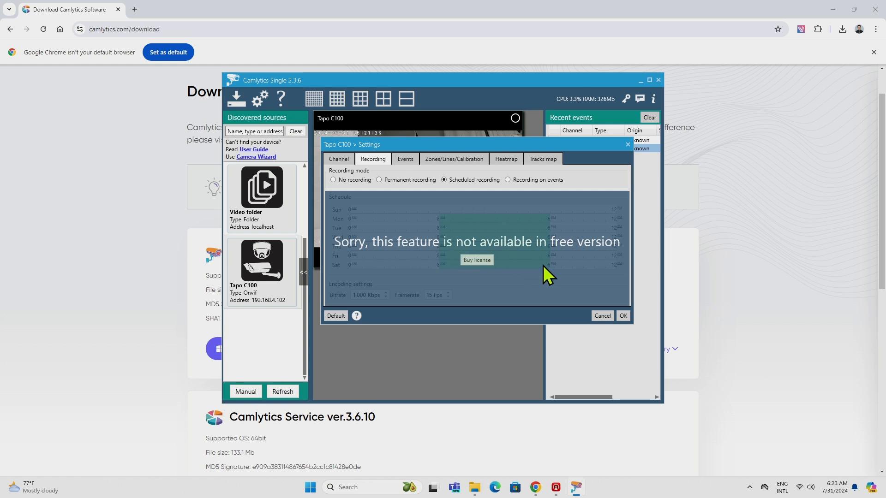
mouse_move(483, 210)
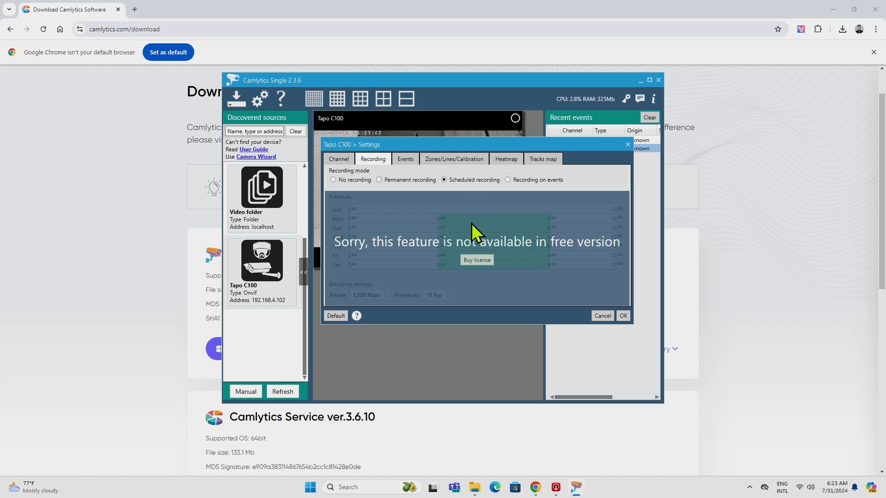
- Follow Buy license to the camlytics.com/products Free versus $129 Premium pricing page
left_click(475, 260)
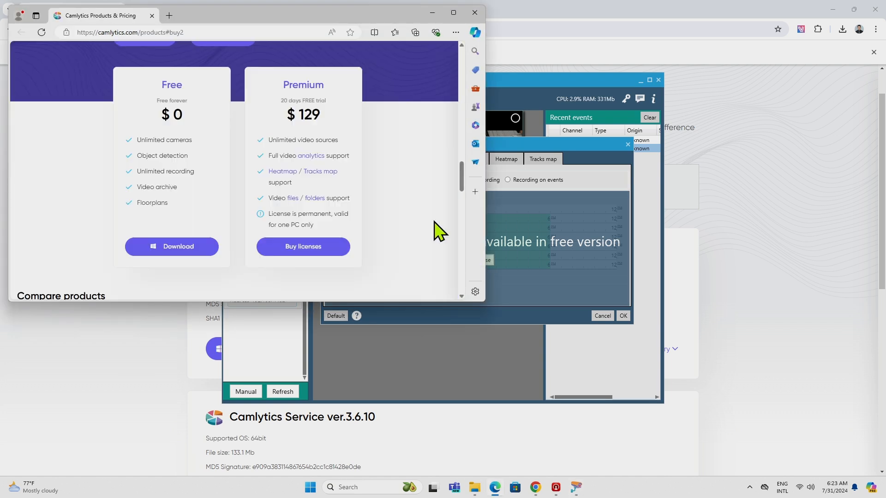
mouse_move(194, 126)
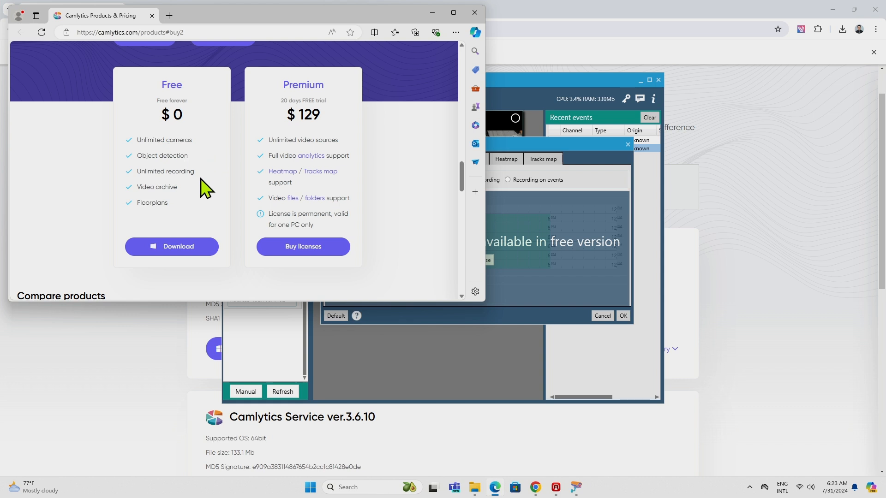
mouse_move(181, 212)
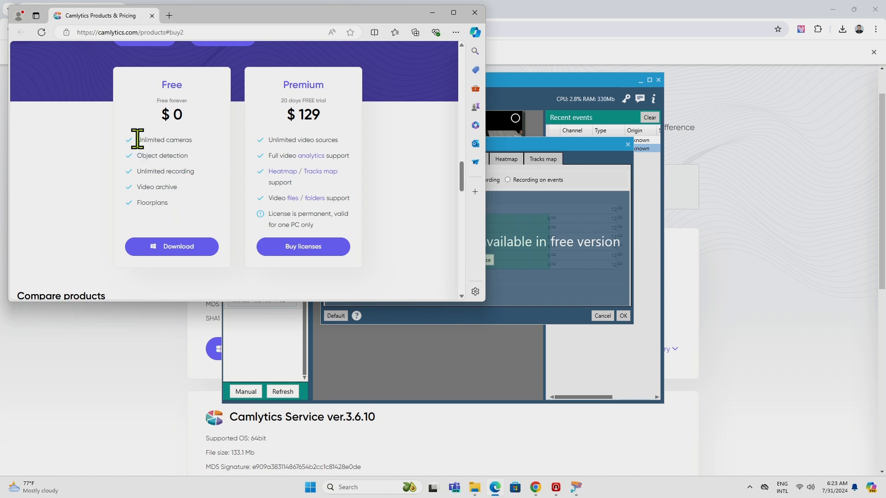
mouse_move(204, 147)
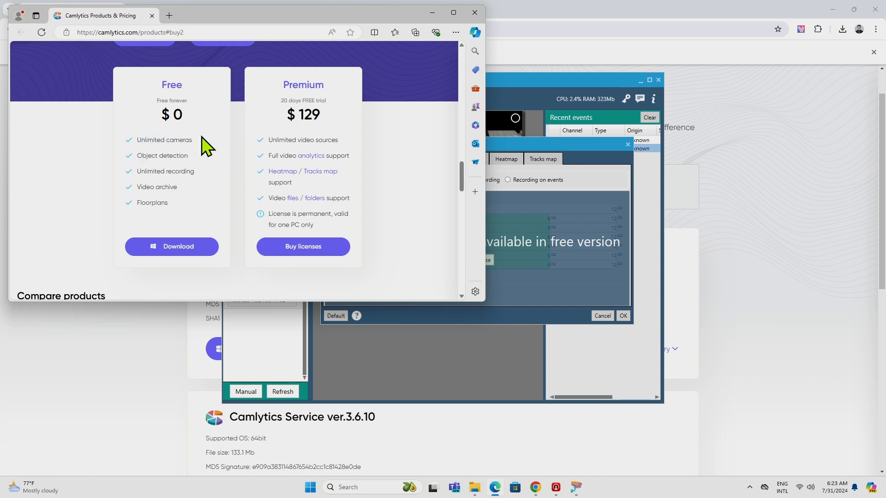
mouse_move(312, 176)
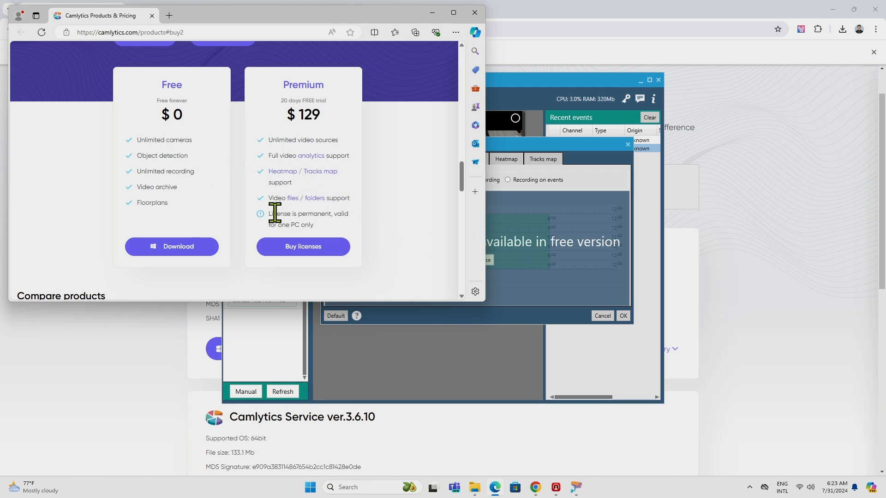
mouse_move(579, 253)
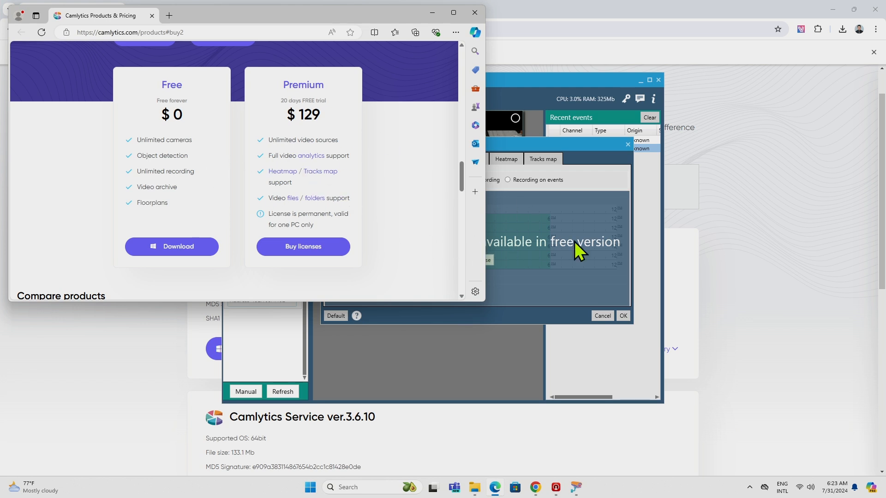
mouse_move(374, 152)
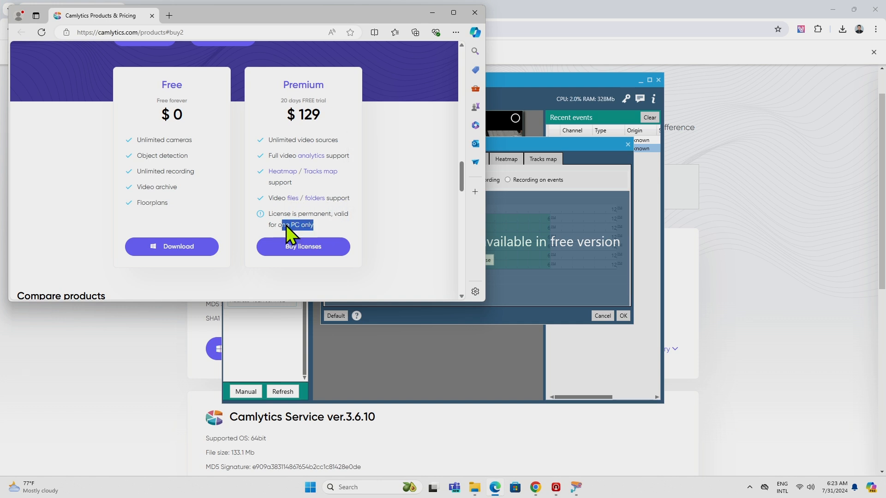
mouse_move(424, 134)
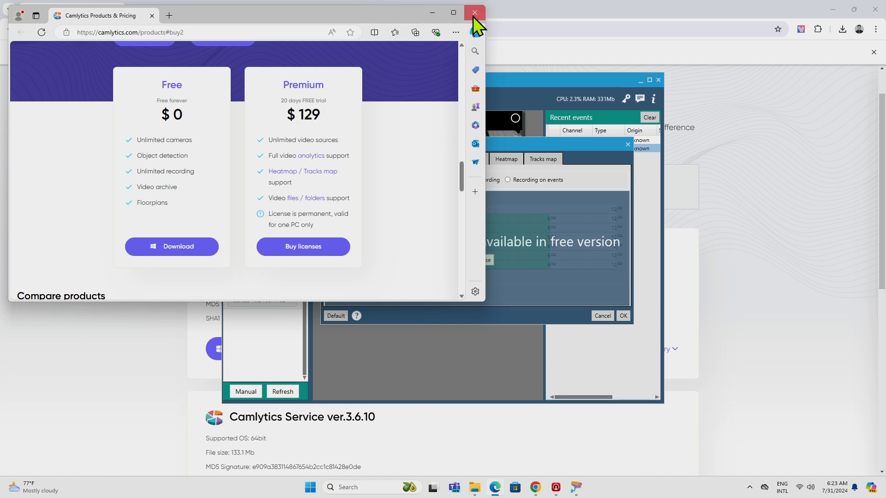
- Close Edge, try Recording on events, view the Events and Zones/Lines/Calibration tabs, then cancel
left_click(474, 12)
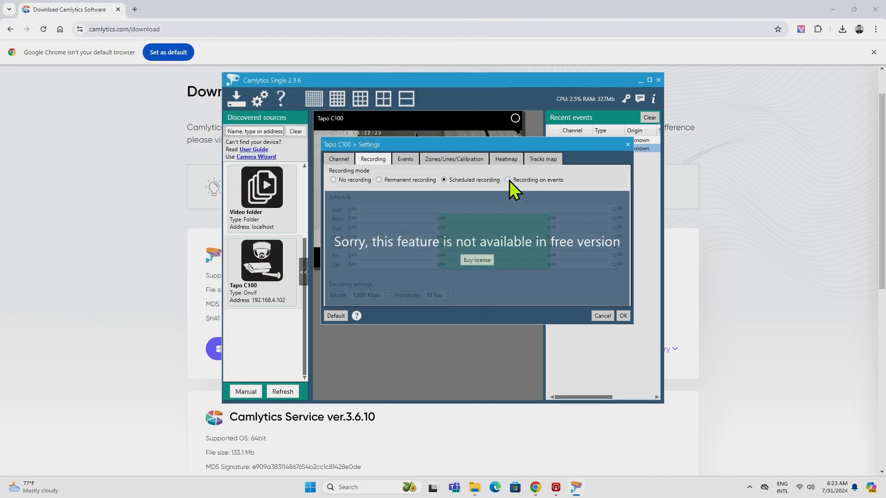
left_click(507, 180)
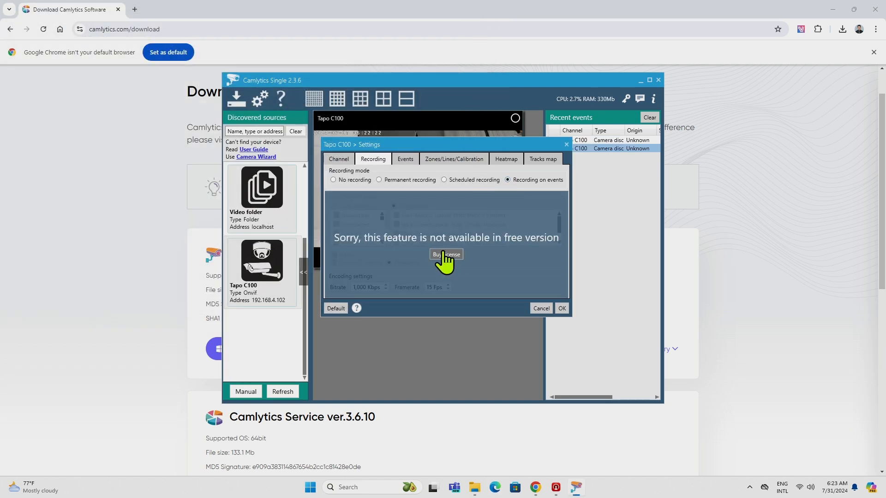
mouse_move(526, 277)
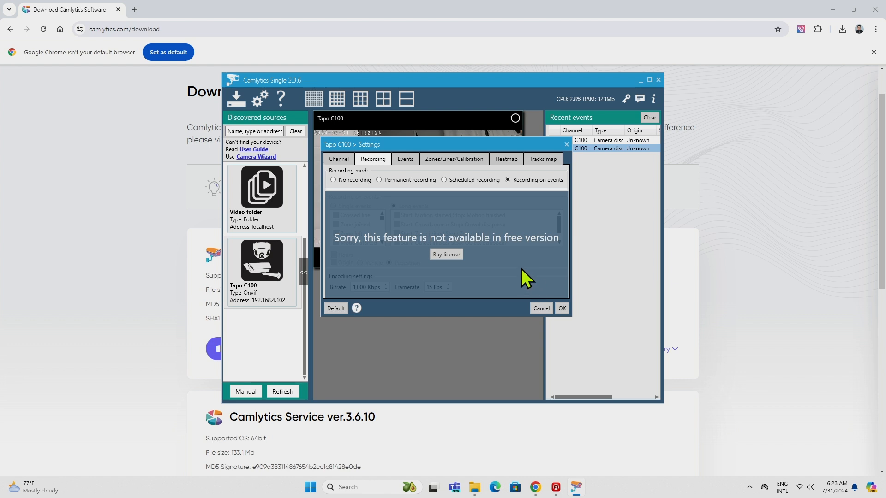
left_click(406, 159)
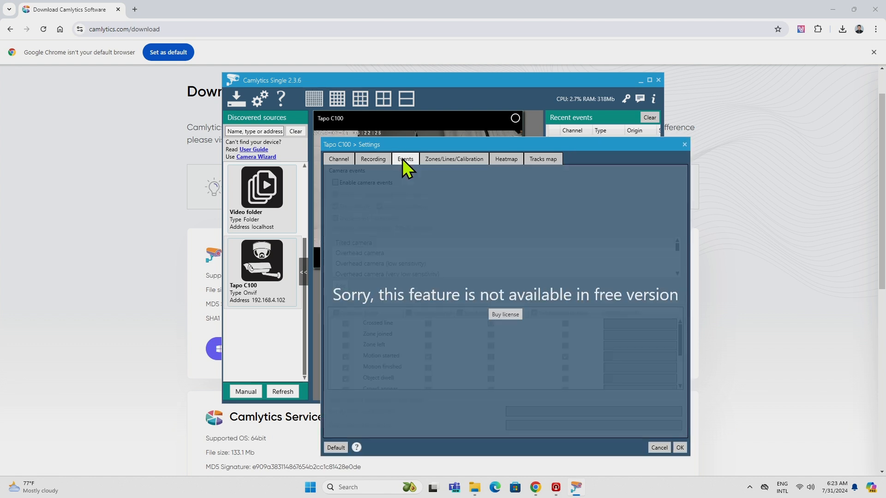
mouse_move(396, 234)
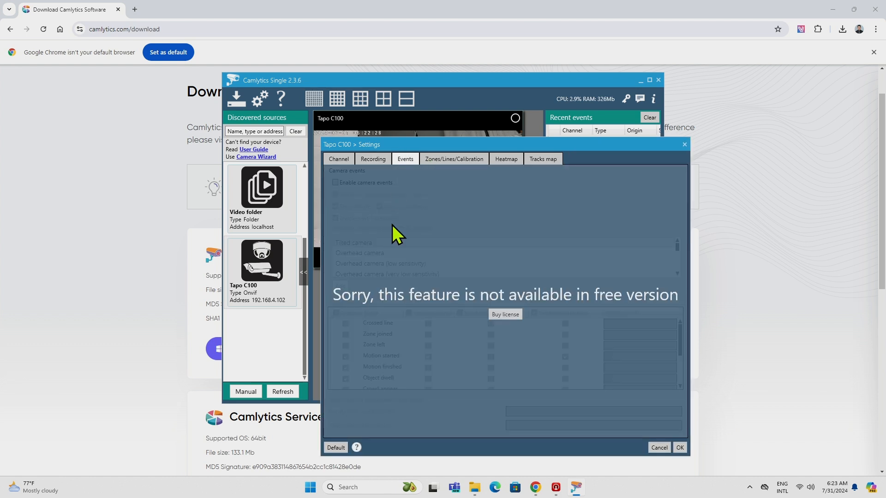
left_click(454, 159)
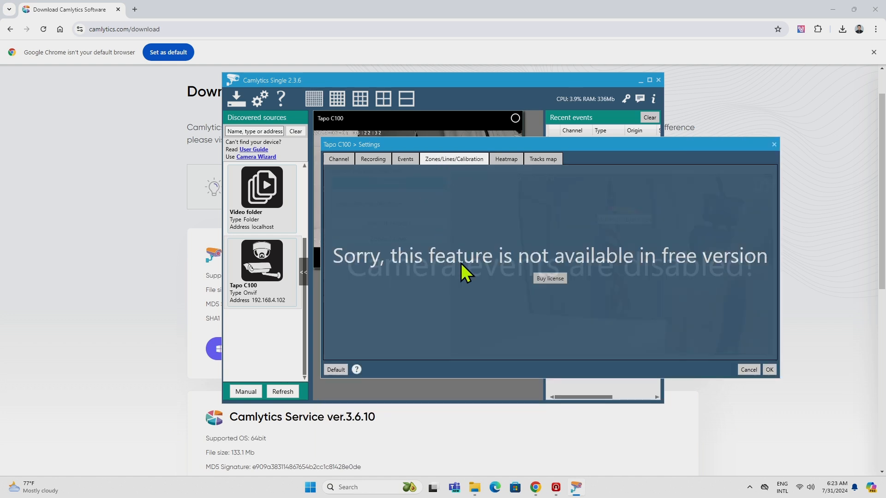
mouse_move(567, 302)
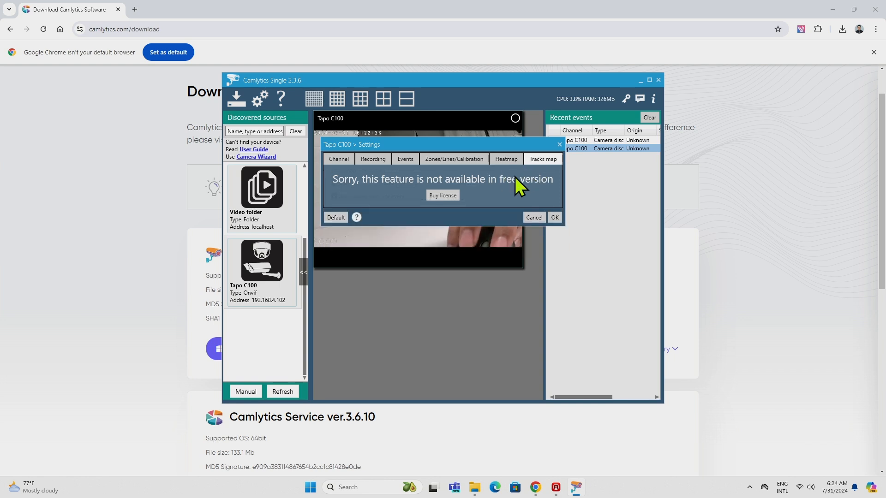
left_click(554, 218)
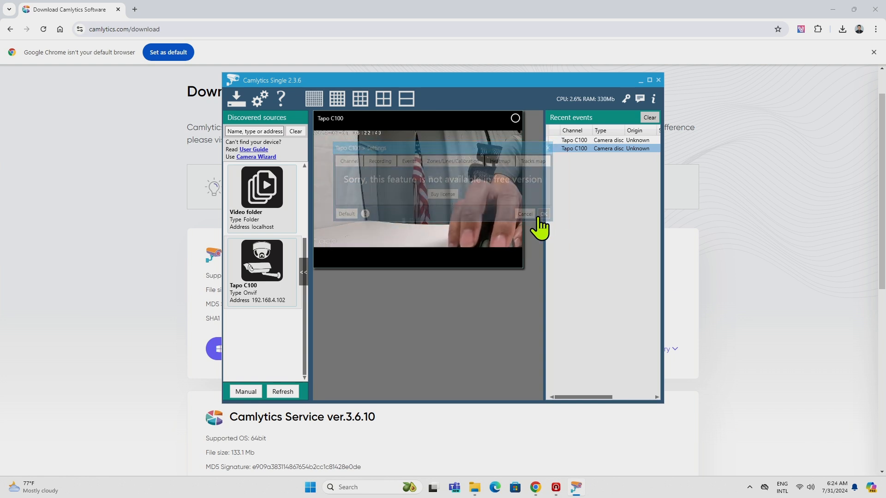
left_click(525, 217)
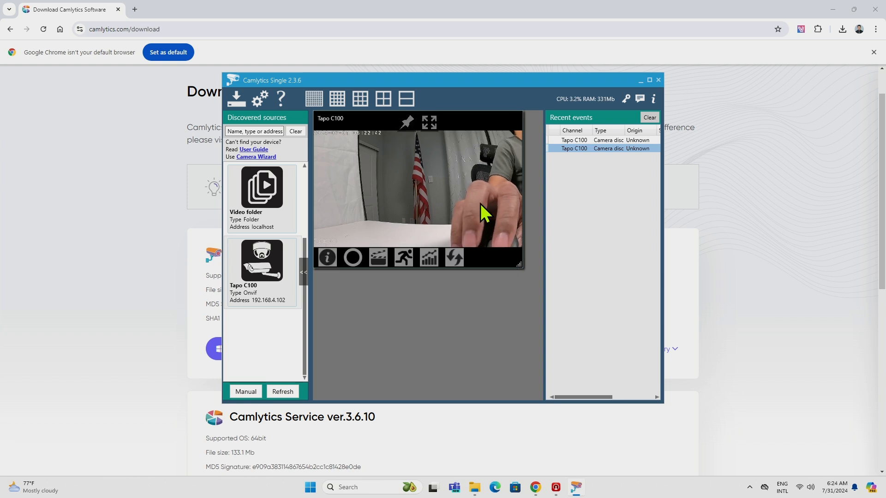
mouse_move(408, 217)
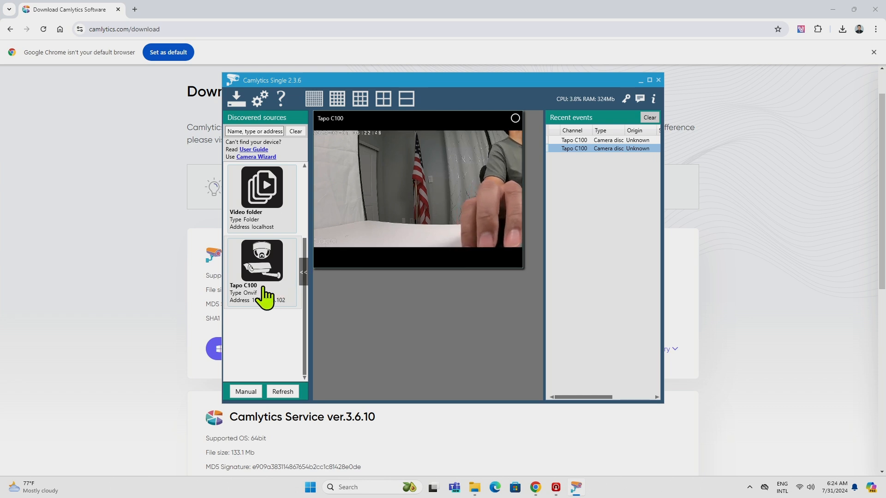
mouse_move(378, 307)
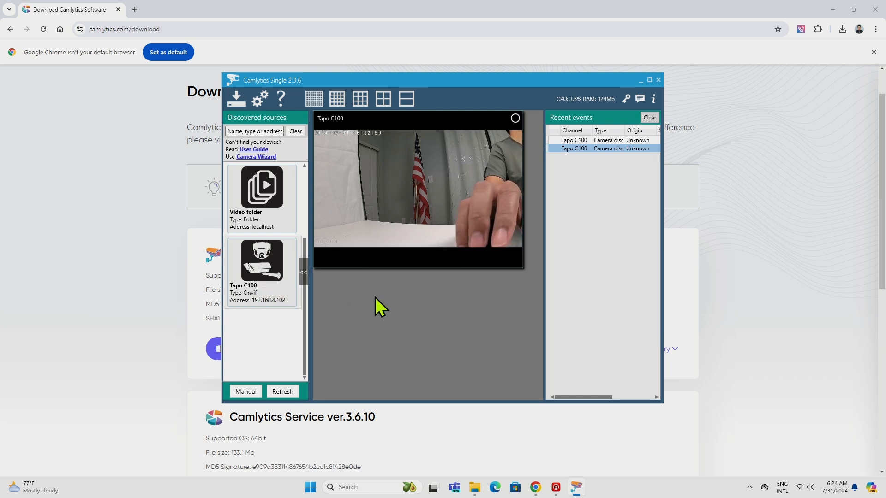